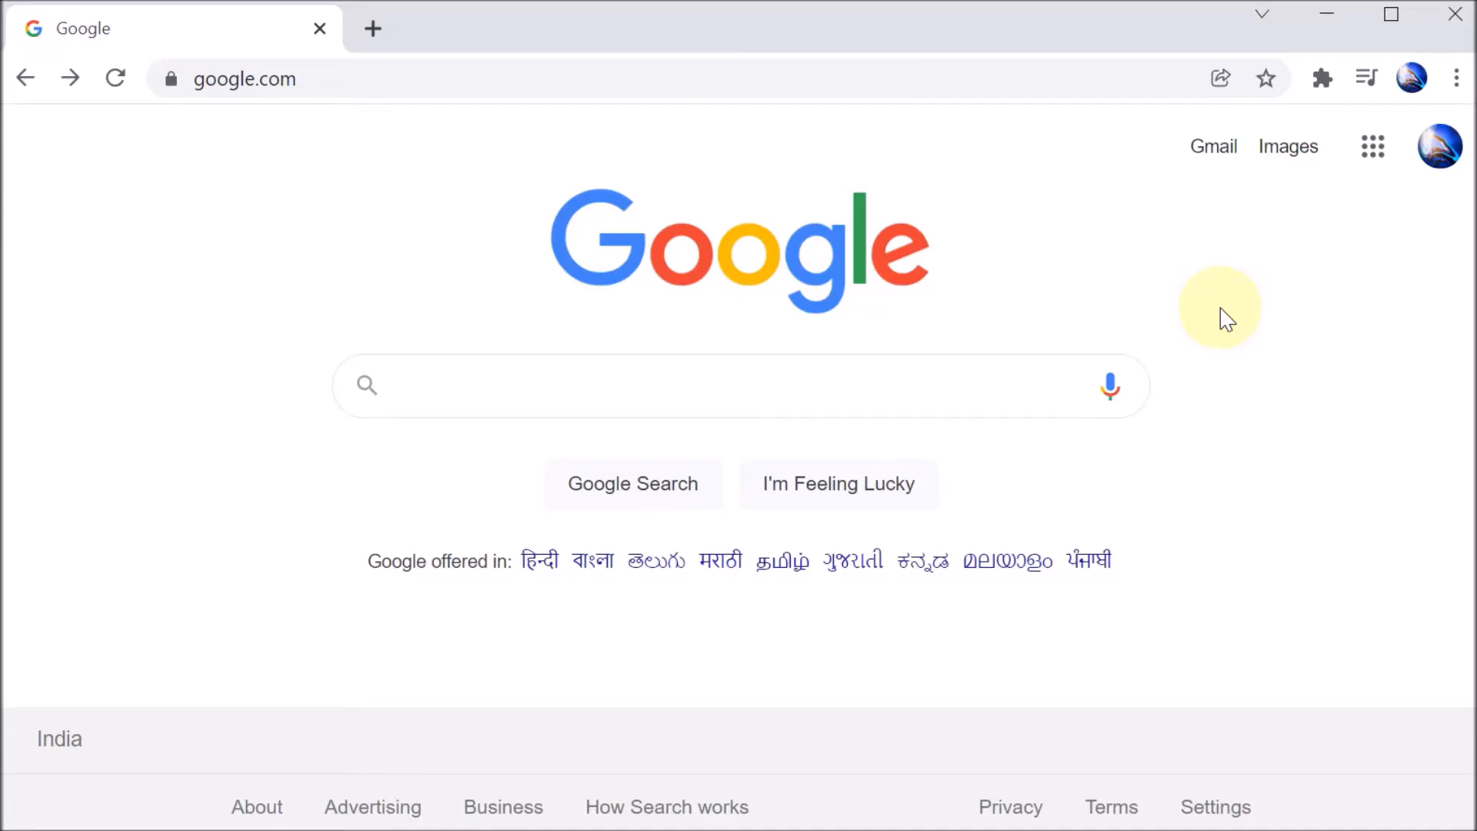
mouse_move(1130, 273)
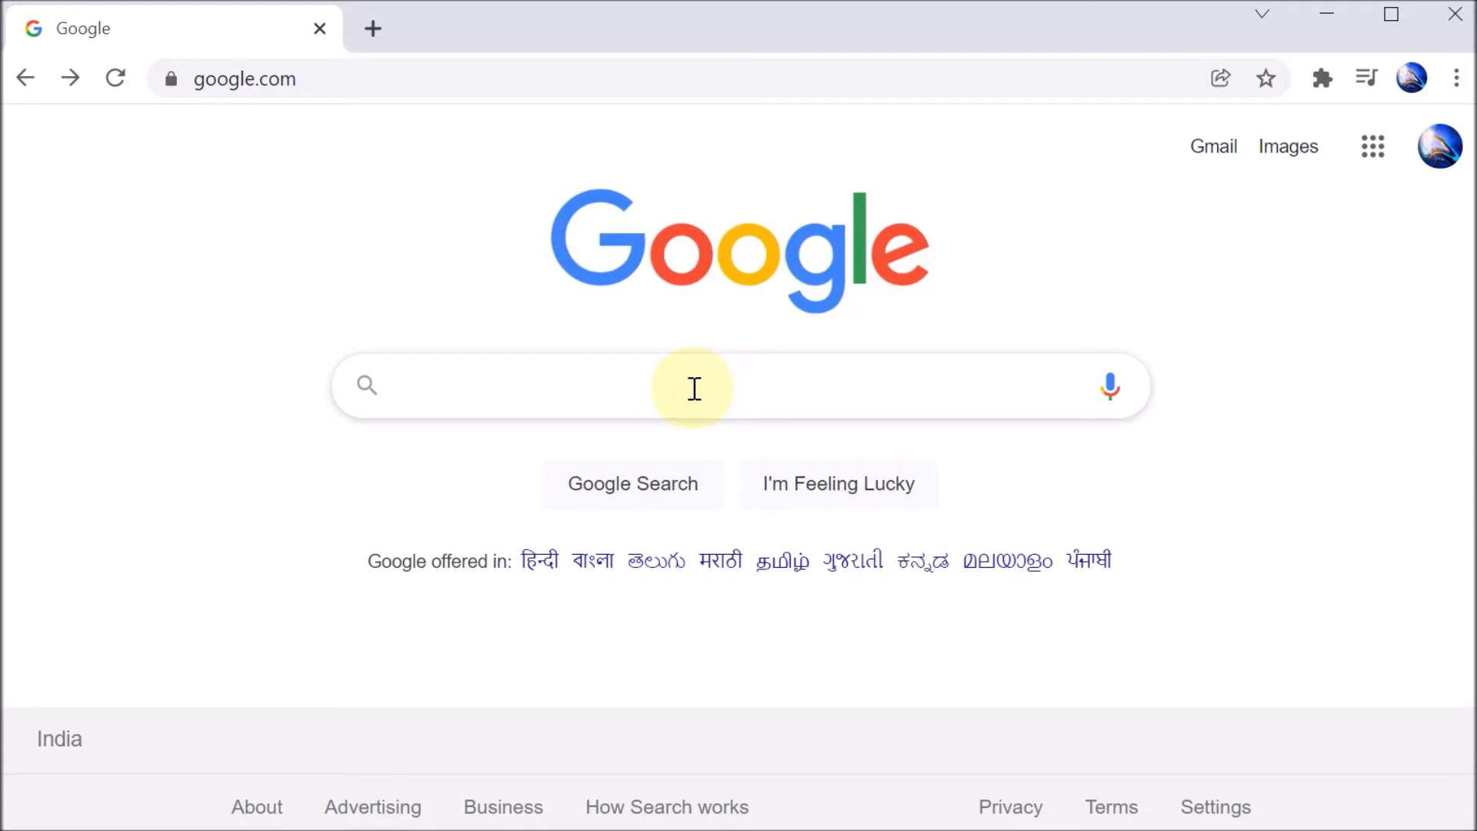
Step: Search Google for 'turbo c++' and open the developerinsider.co download article
click(692, 385)
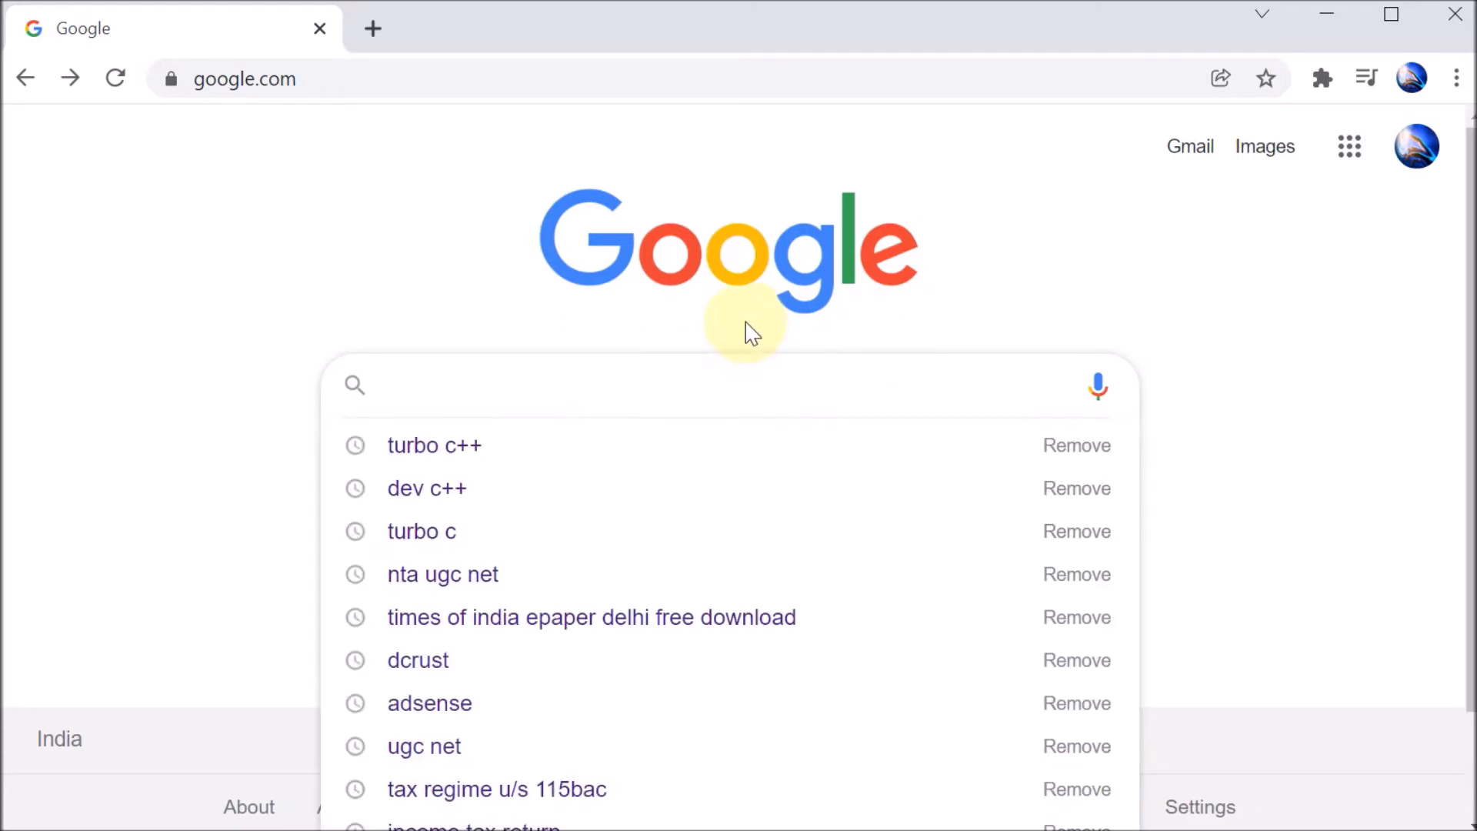
text(tur)
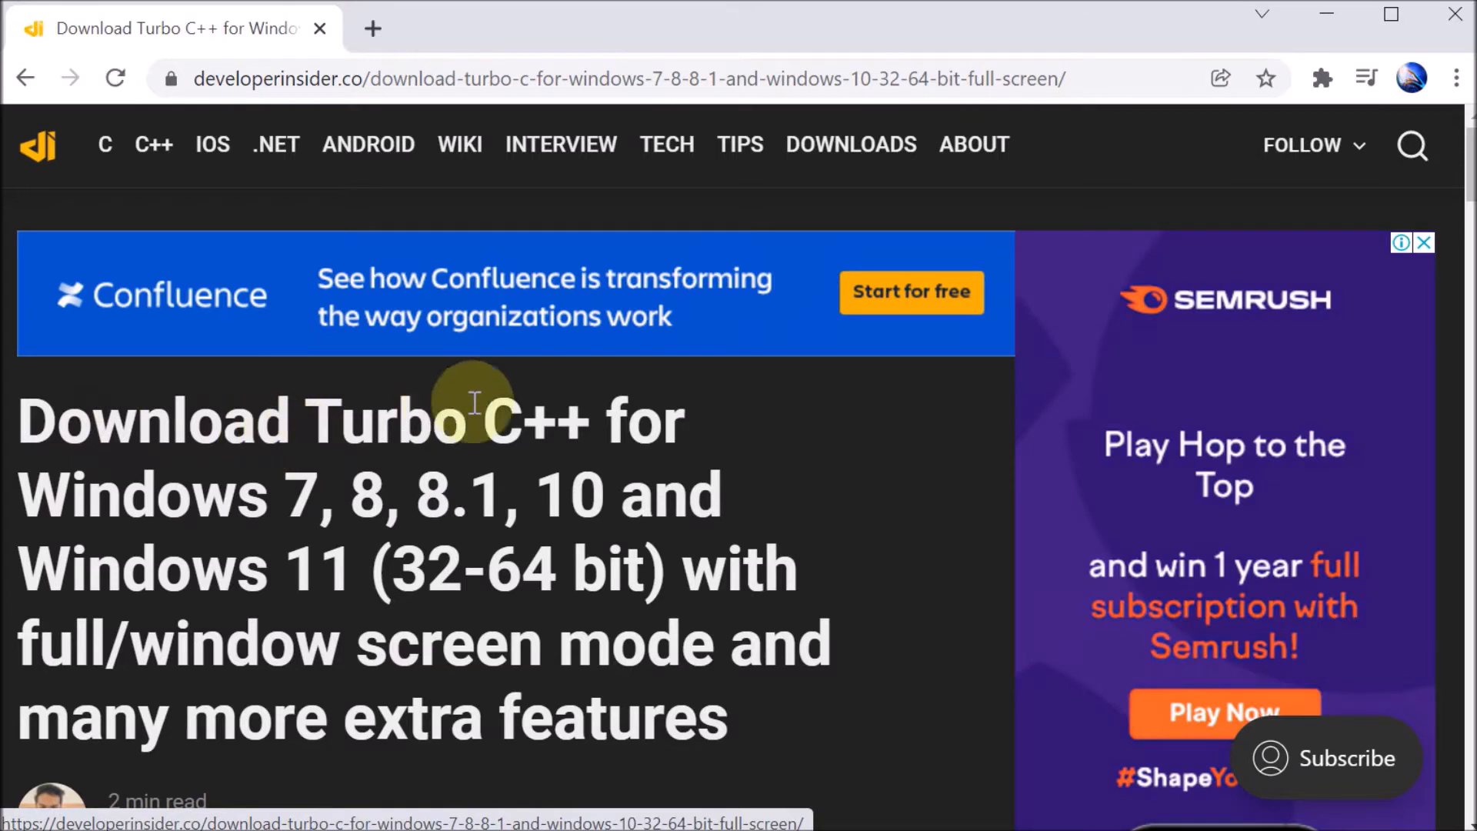
Step: Scroll to 'How to install Turbo C++' and download Turbo.C.3.2.zip from Step 1
scroll(down, 3)
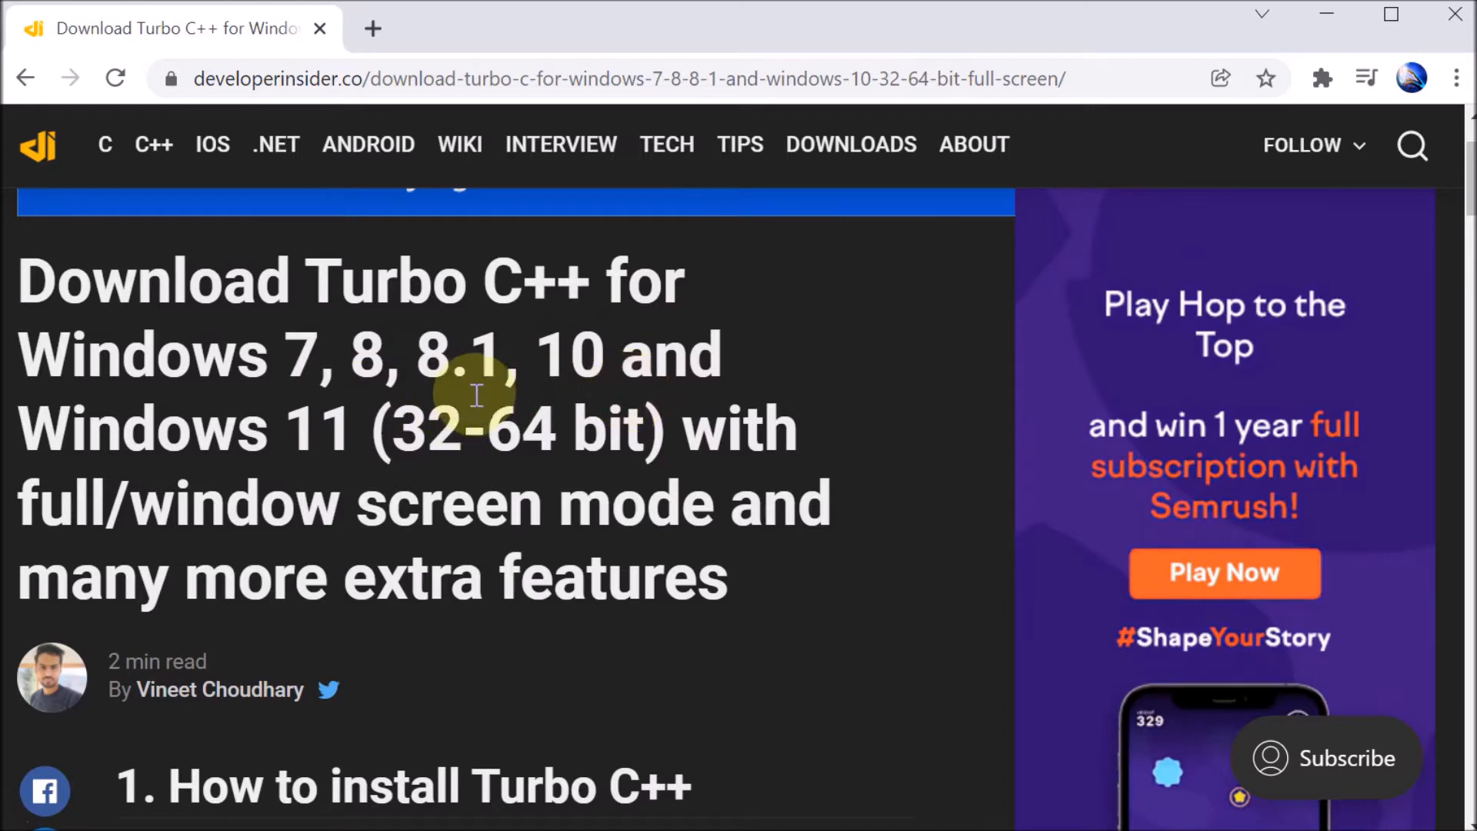
scroll(down, 3)
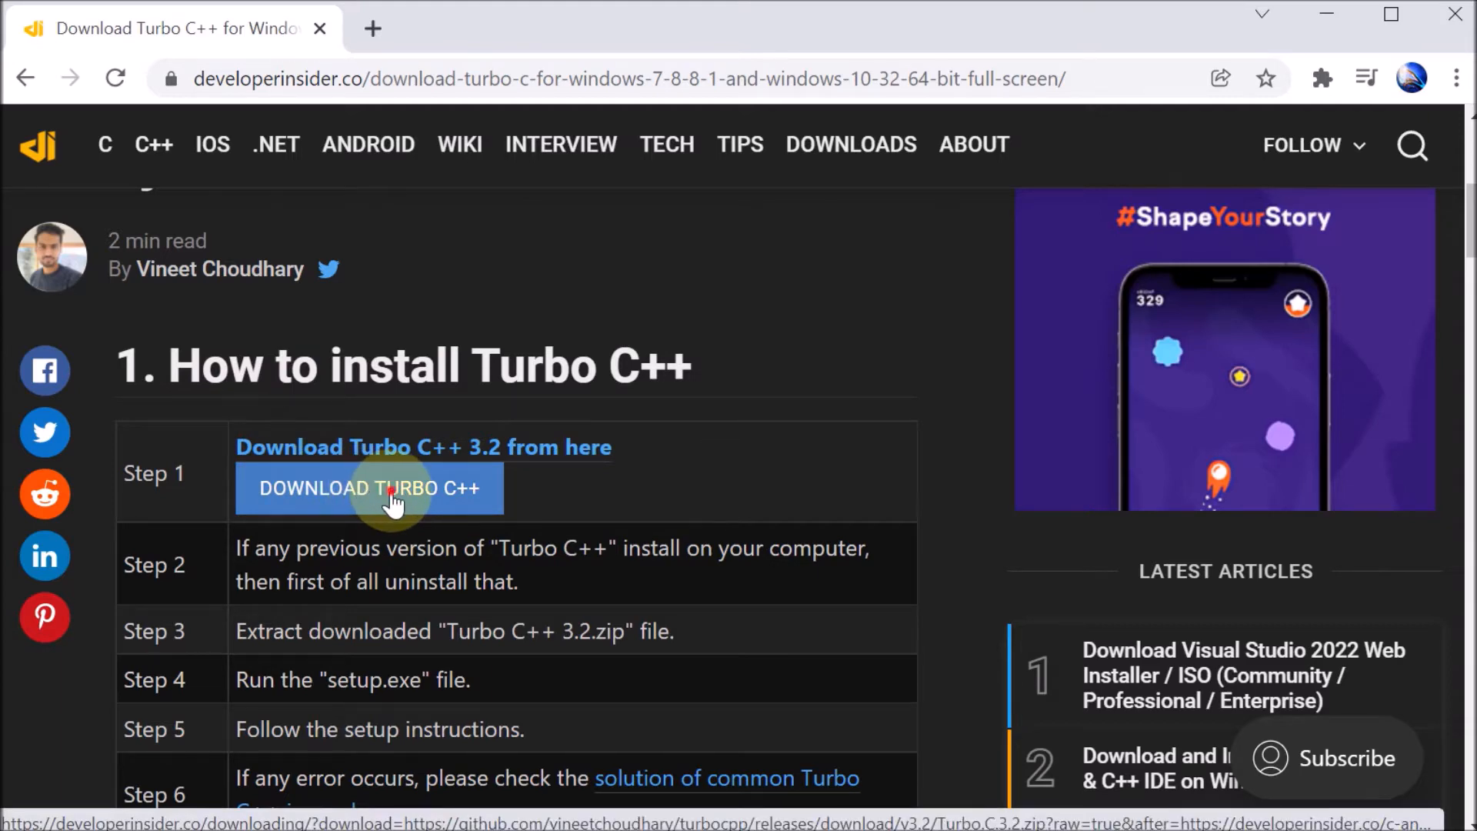
click(368, 488)
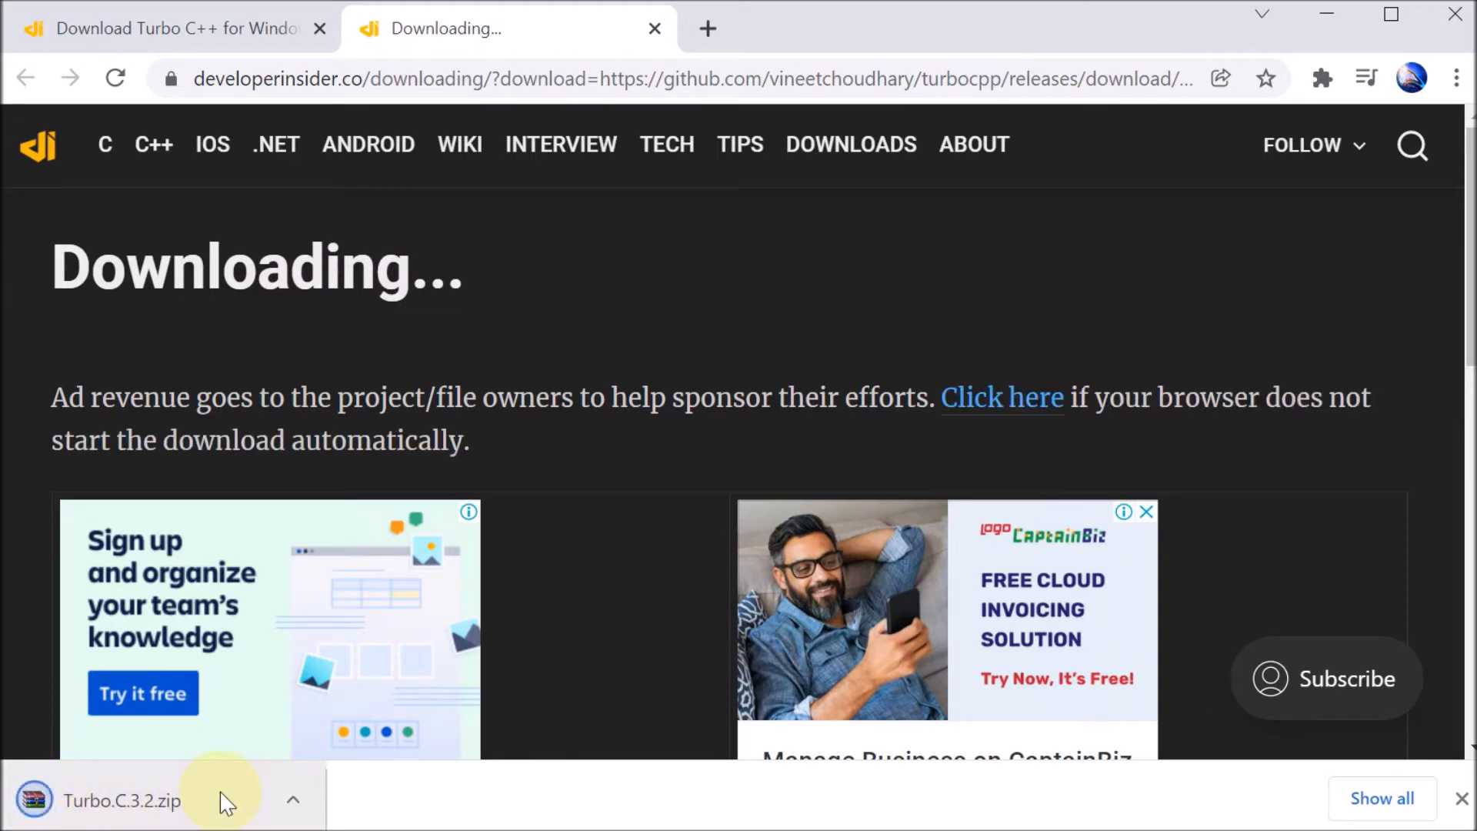
mouse_move(51, 801)
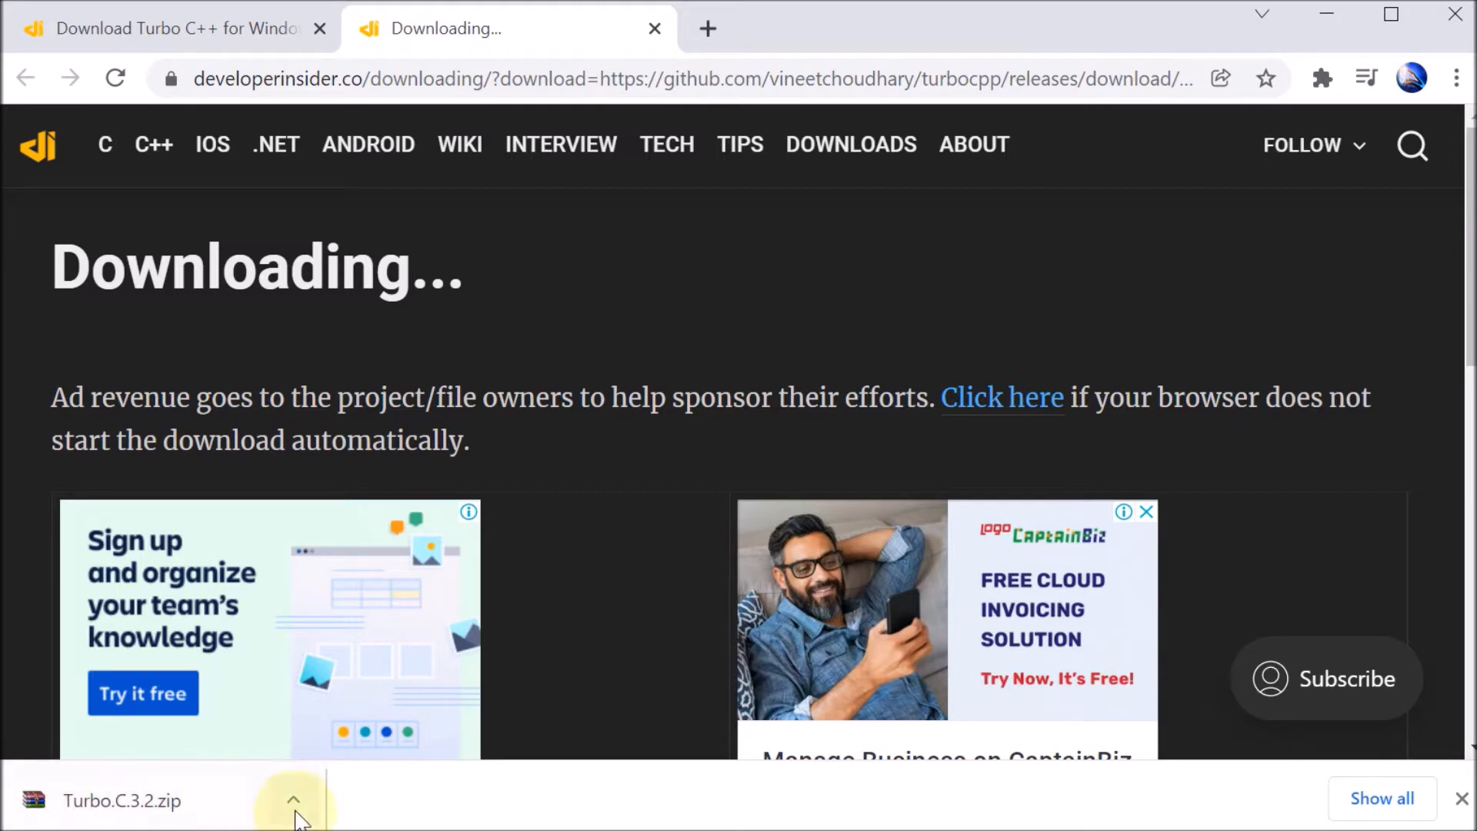
Step: Reveal Turbo.C.3.2.zip in the Downloads folder from Chrome's download bar
click(293, 800)
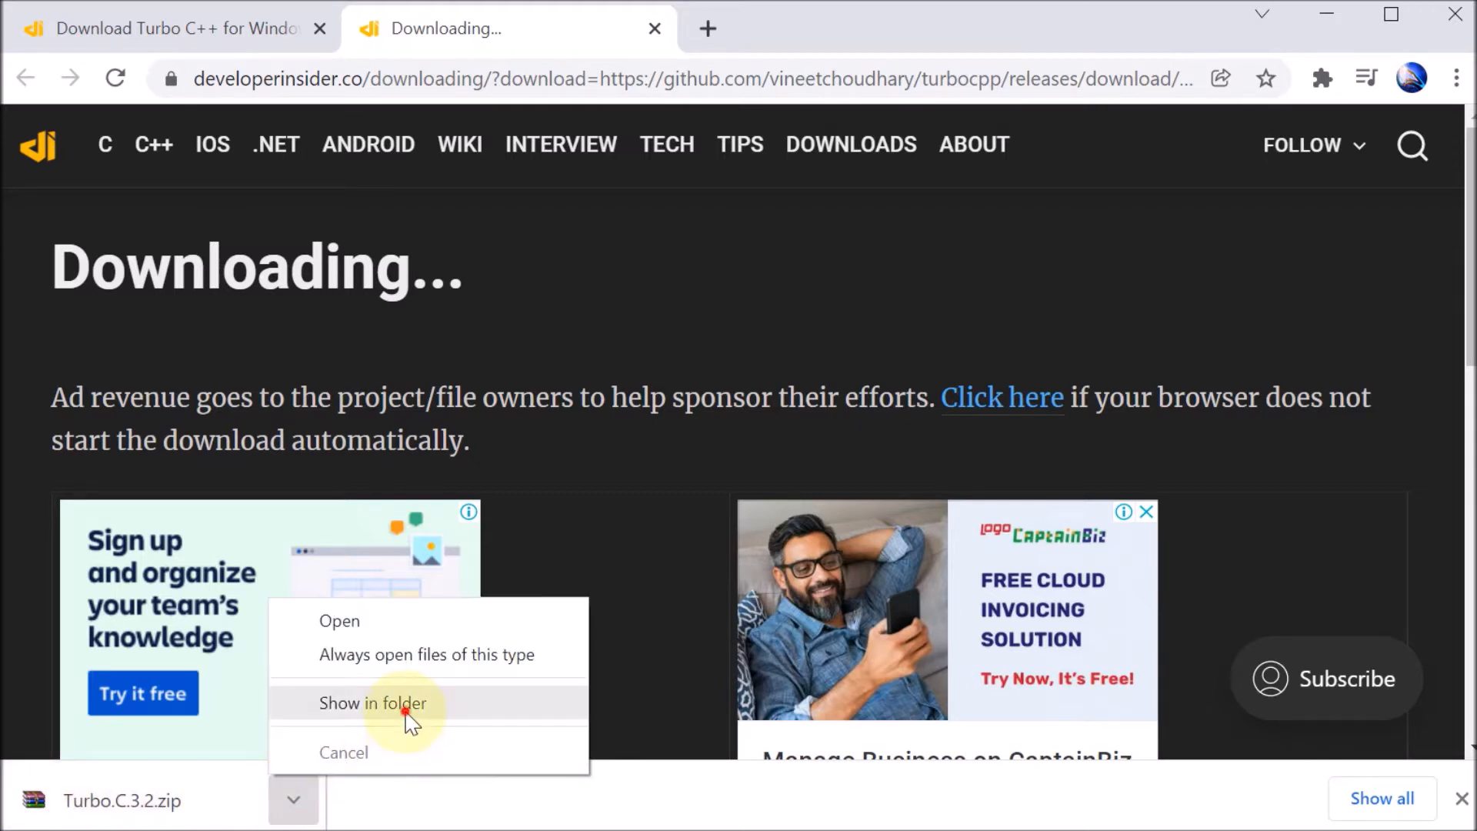
click(373, 703)
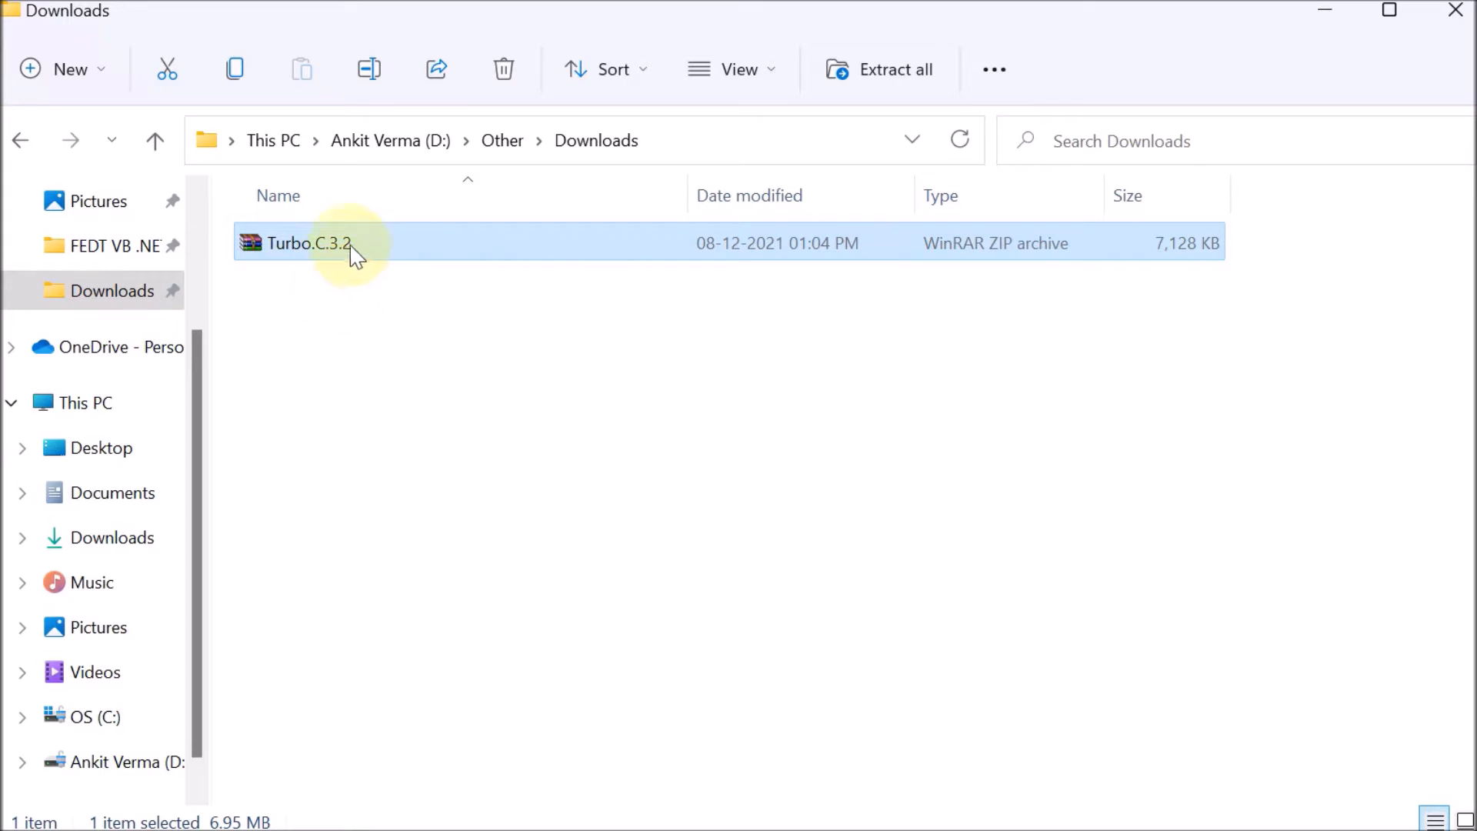
mouse_move(365, 254)
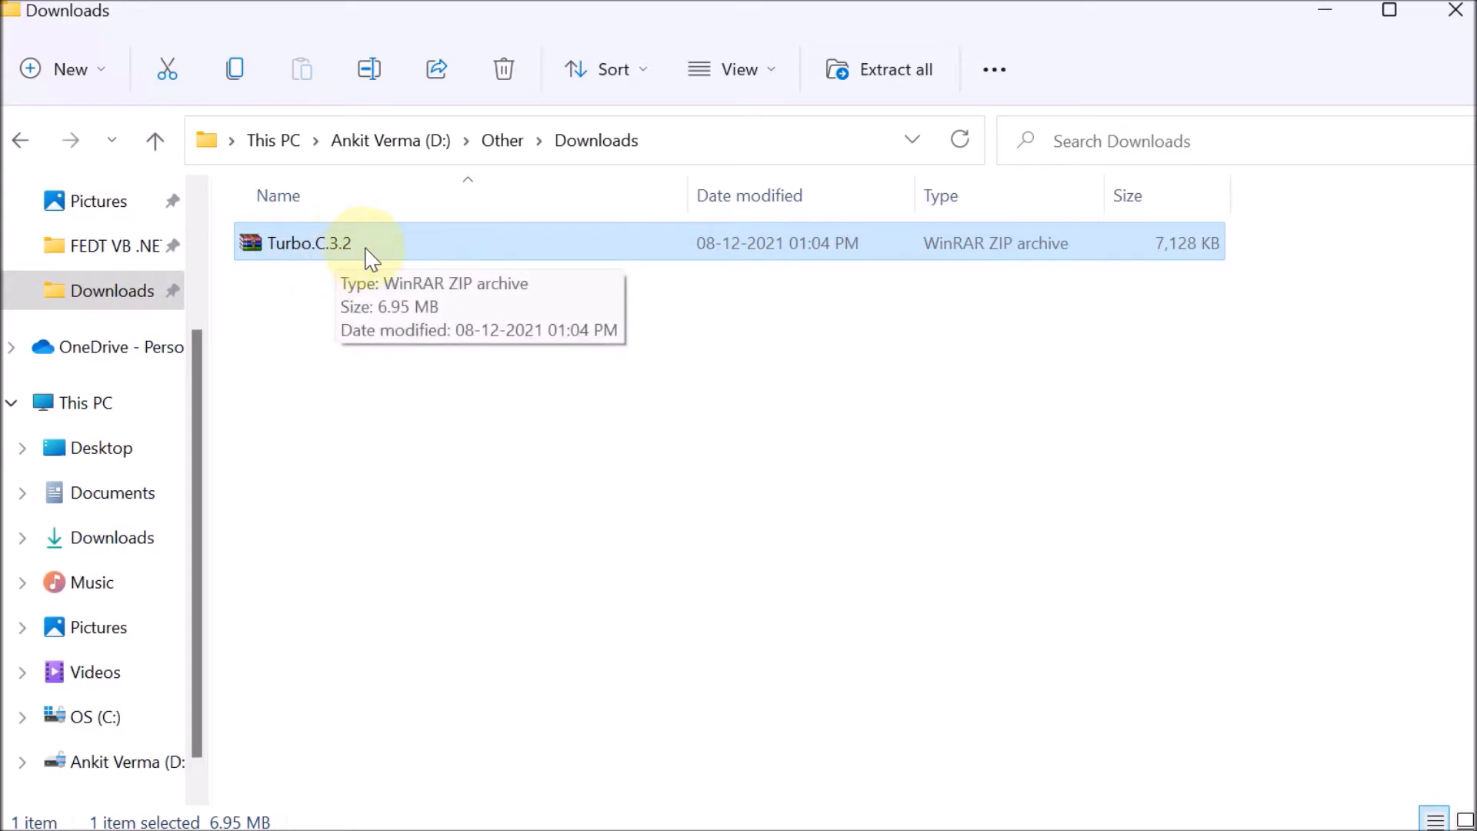
mouse_move(629, 455)
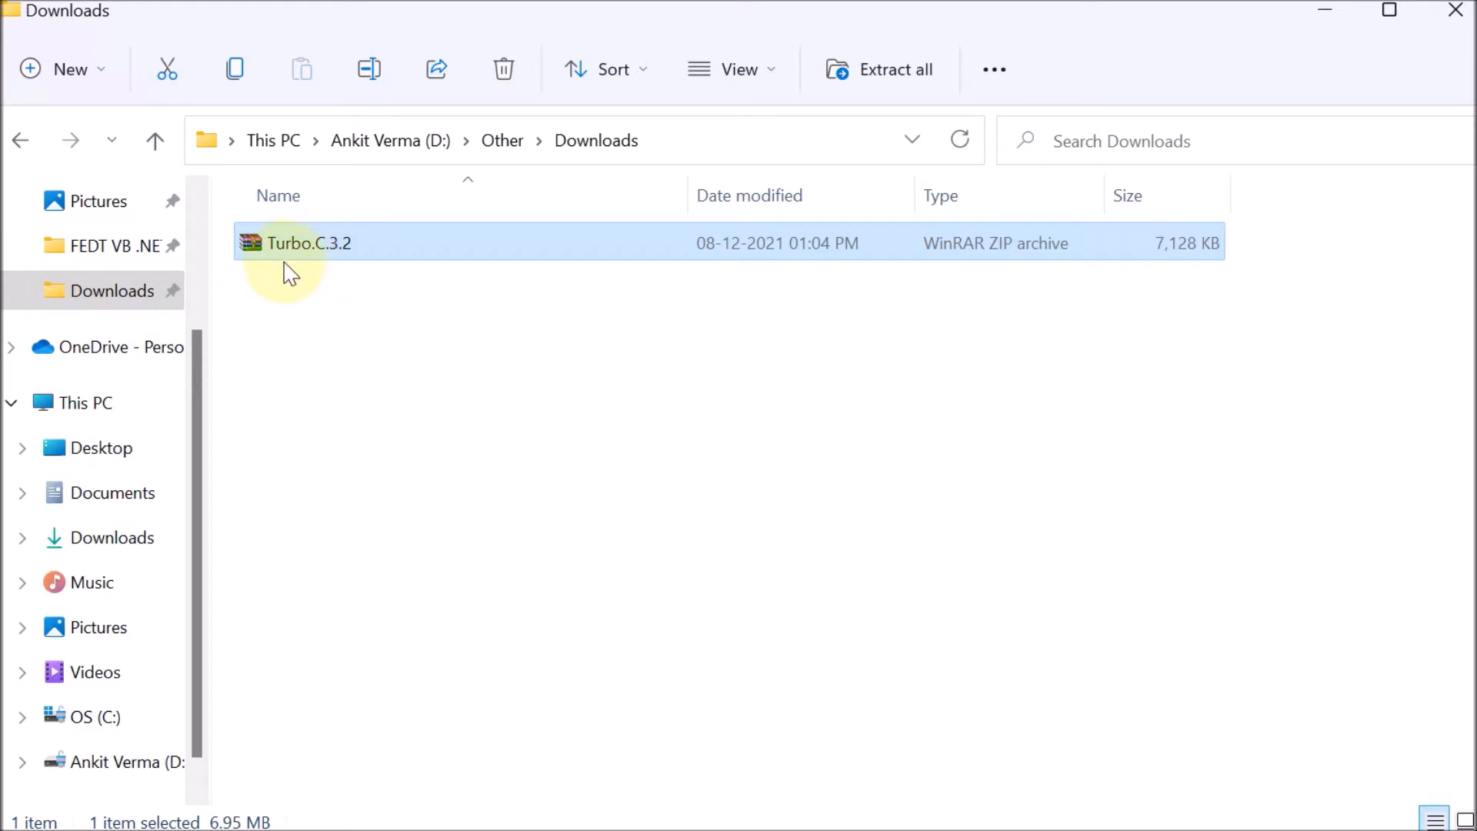
mouse_move(970, 267)
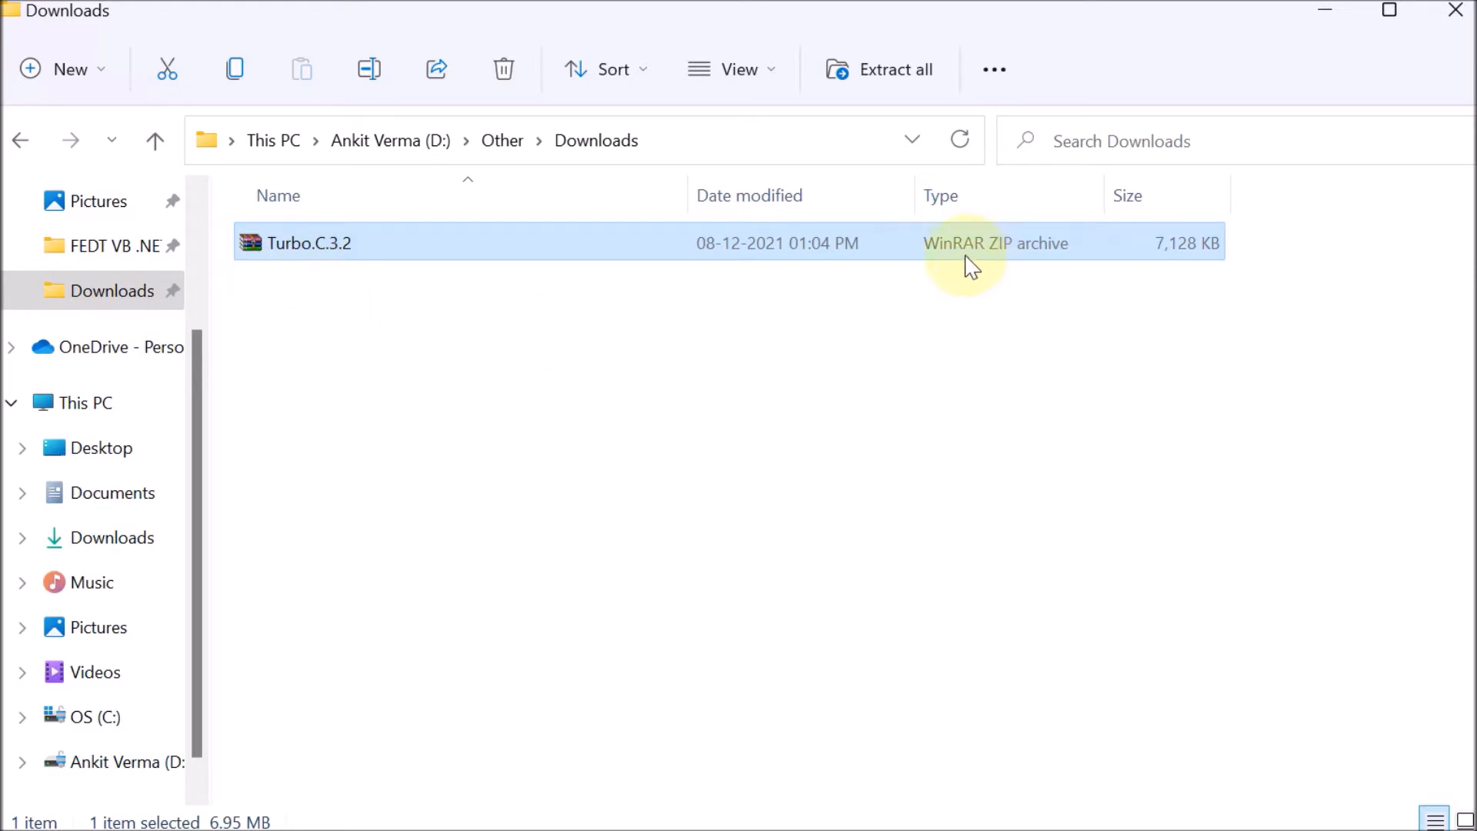
mouse_move(719, 324)
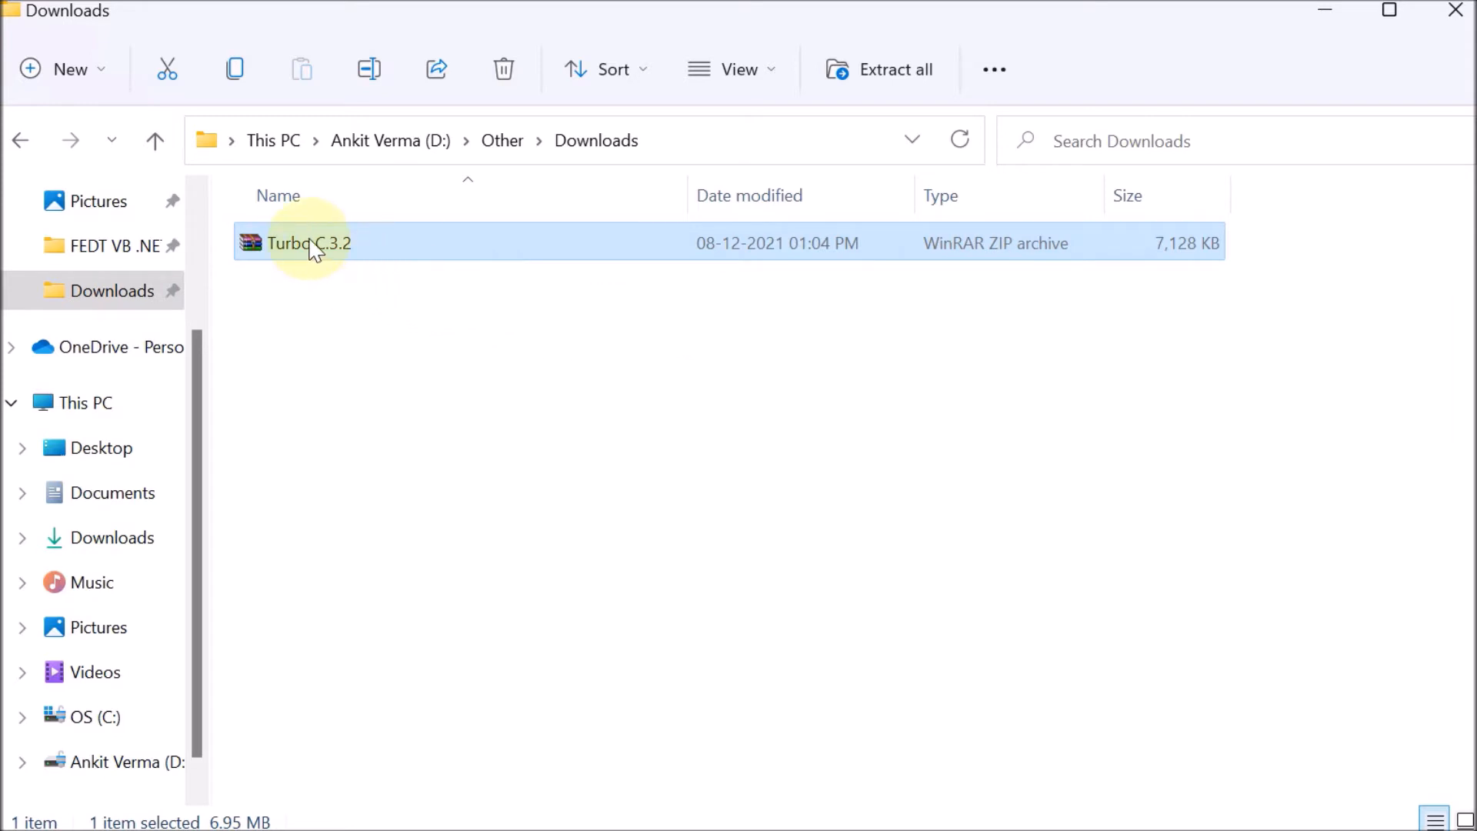
Step: Extract Turbo.C.3.2.zip to its default Turbo.C.3.2 folder in Downloads
right_click(310, 243)
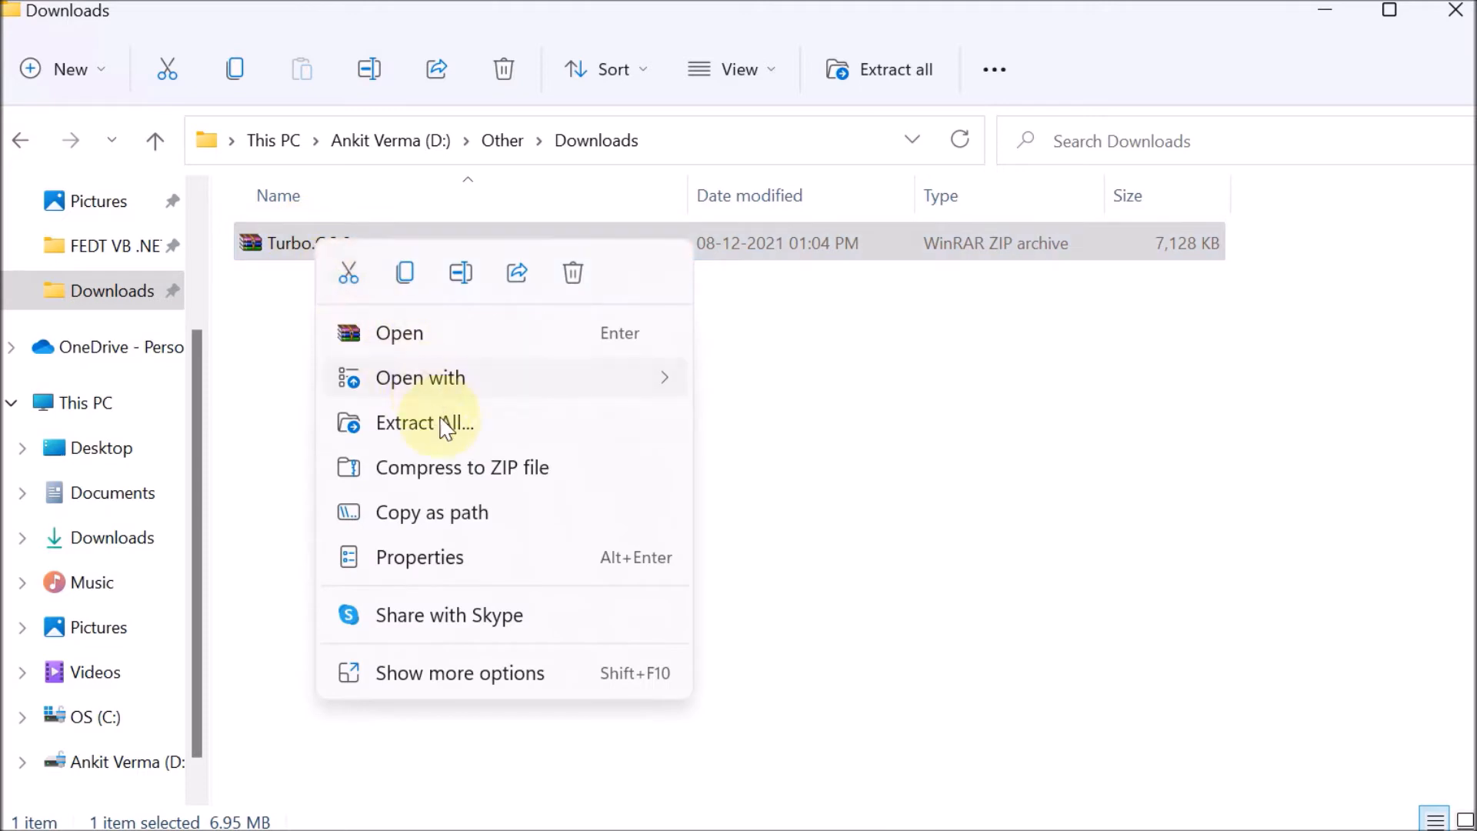
click(425, 422)
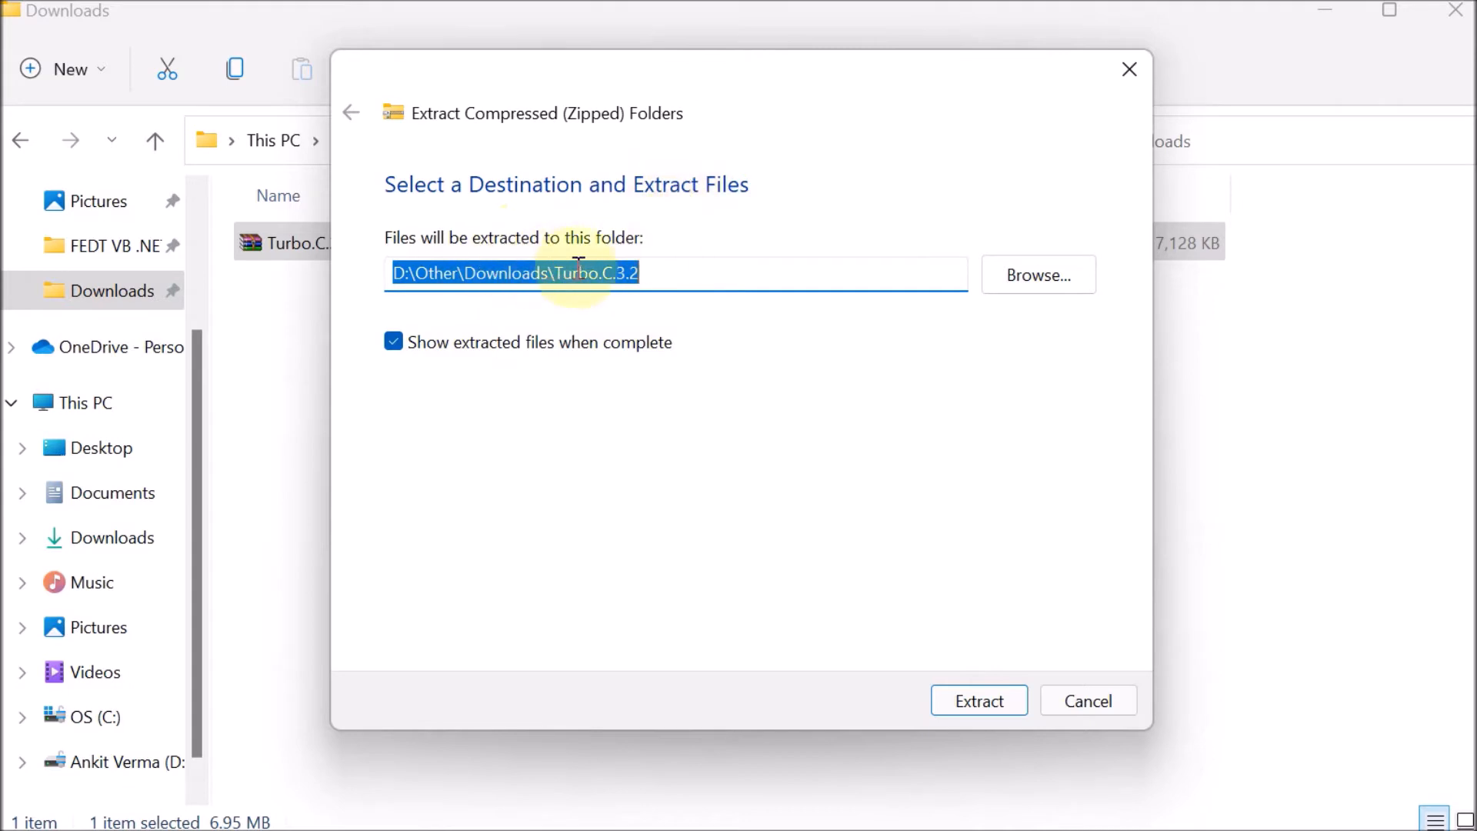
mouse_move(923, 572)
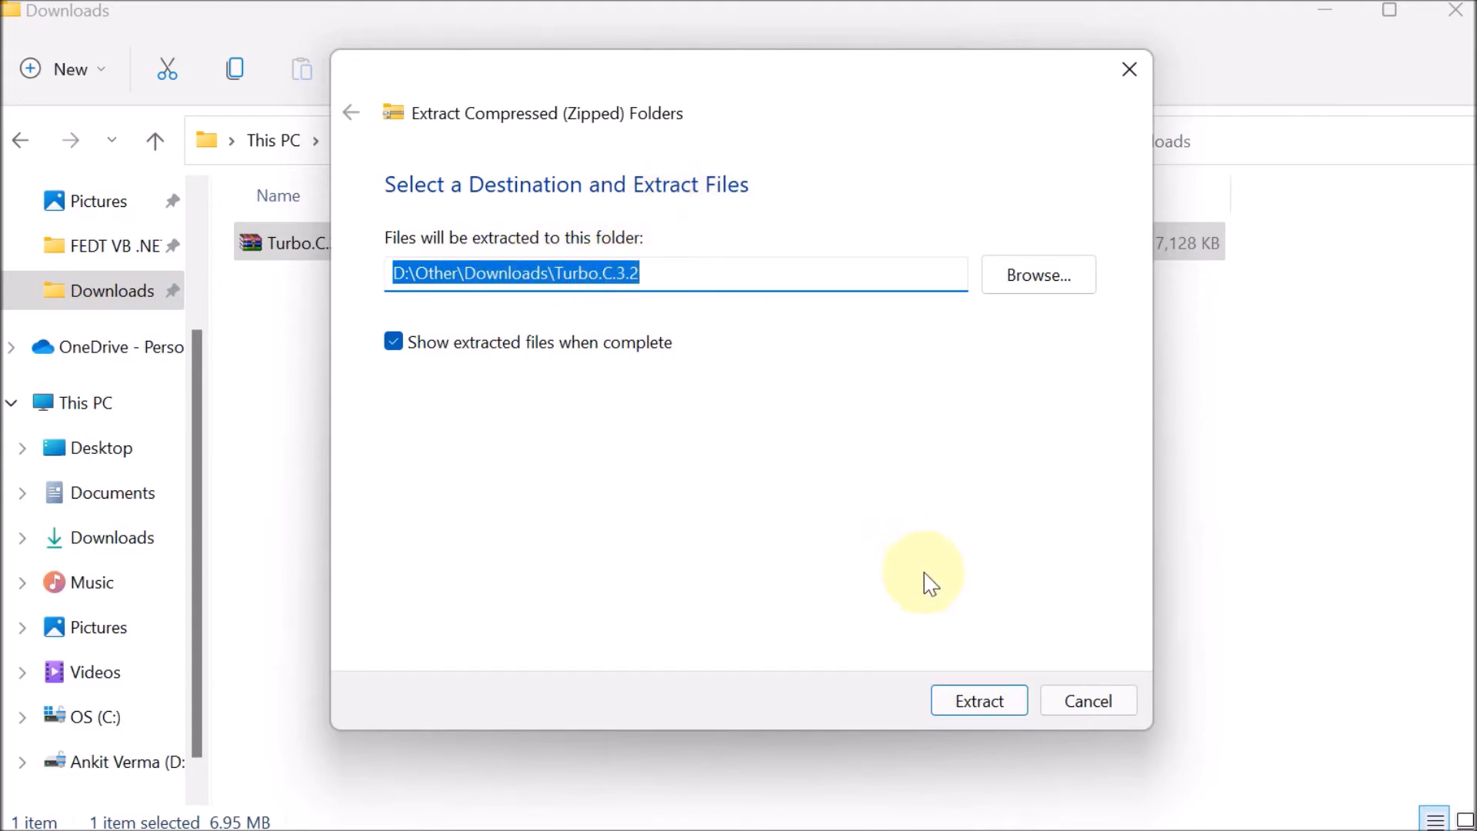
click(978, 700)
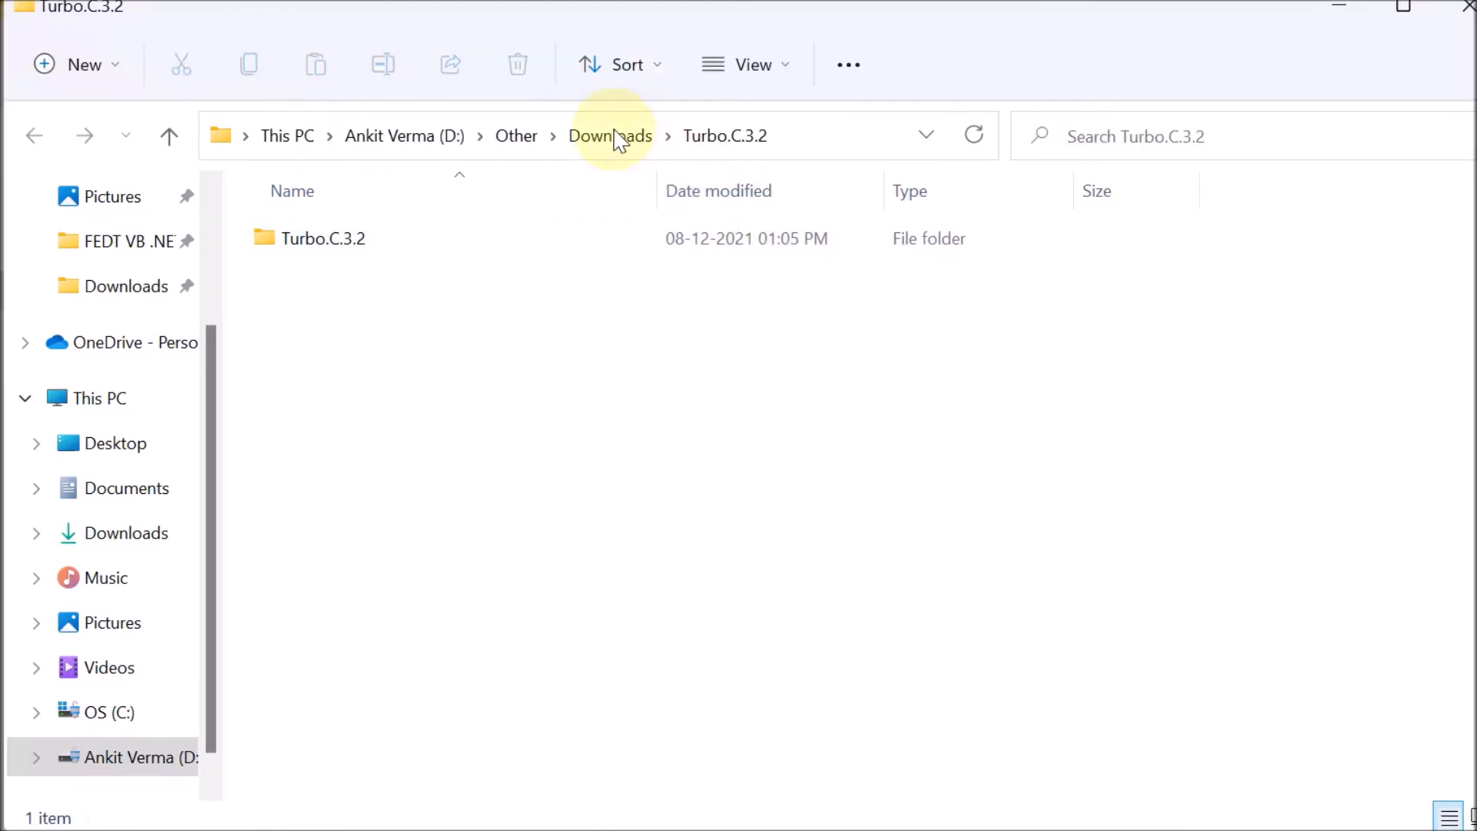
mouse_move(726, 136)
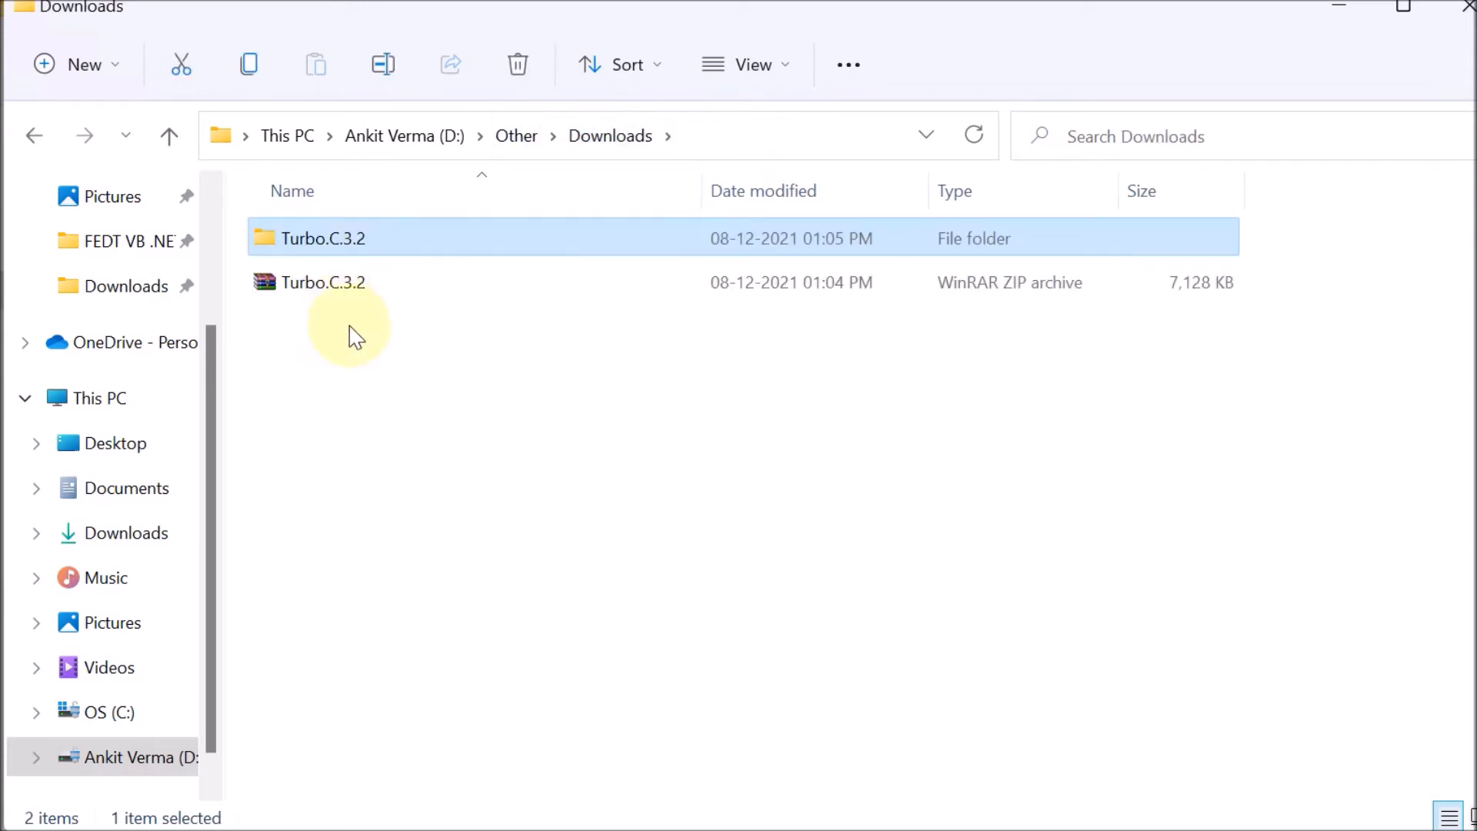
mouse_move(848, 324)
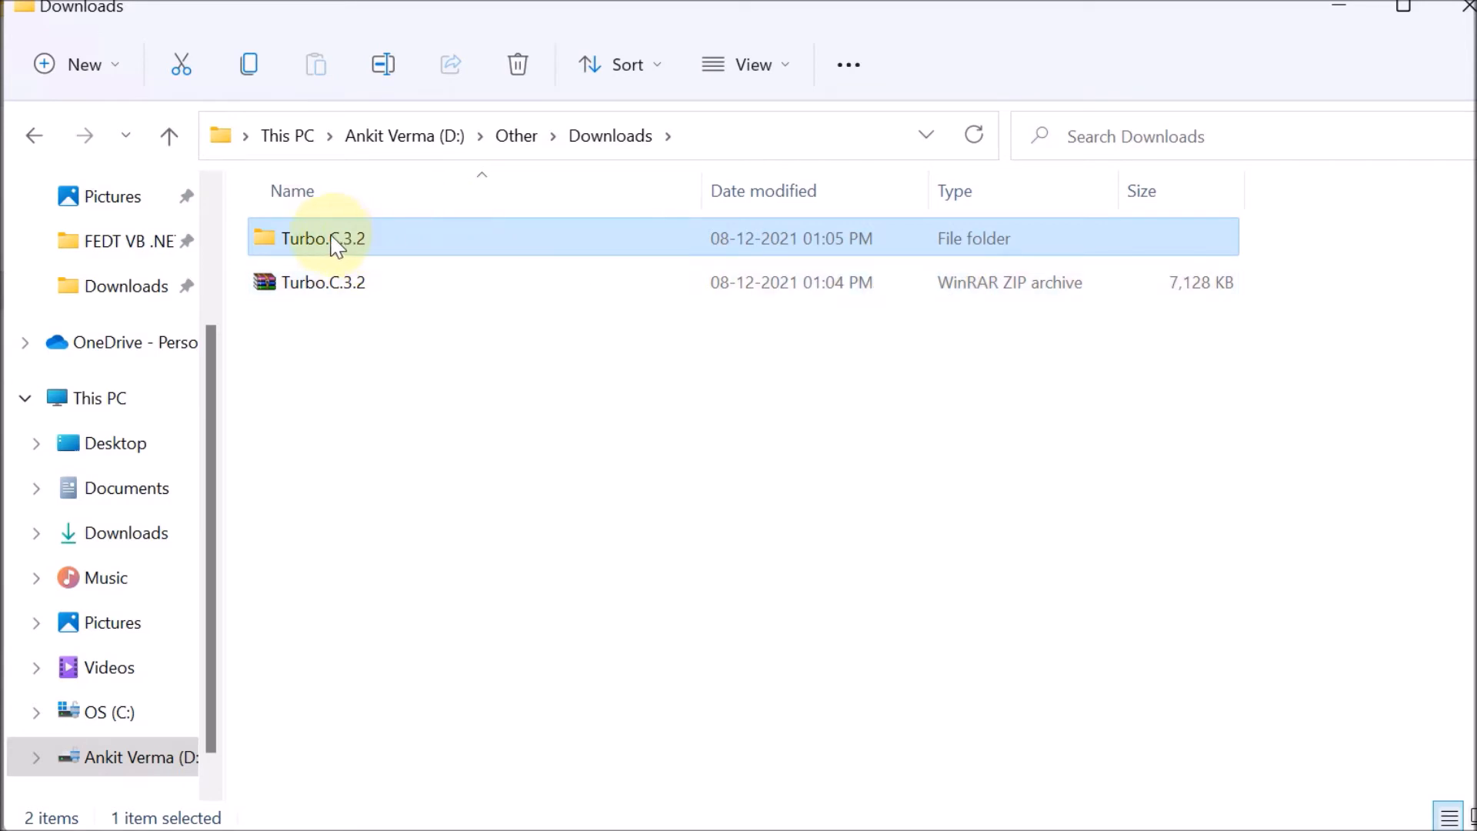
mouse_move(324, 238)
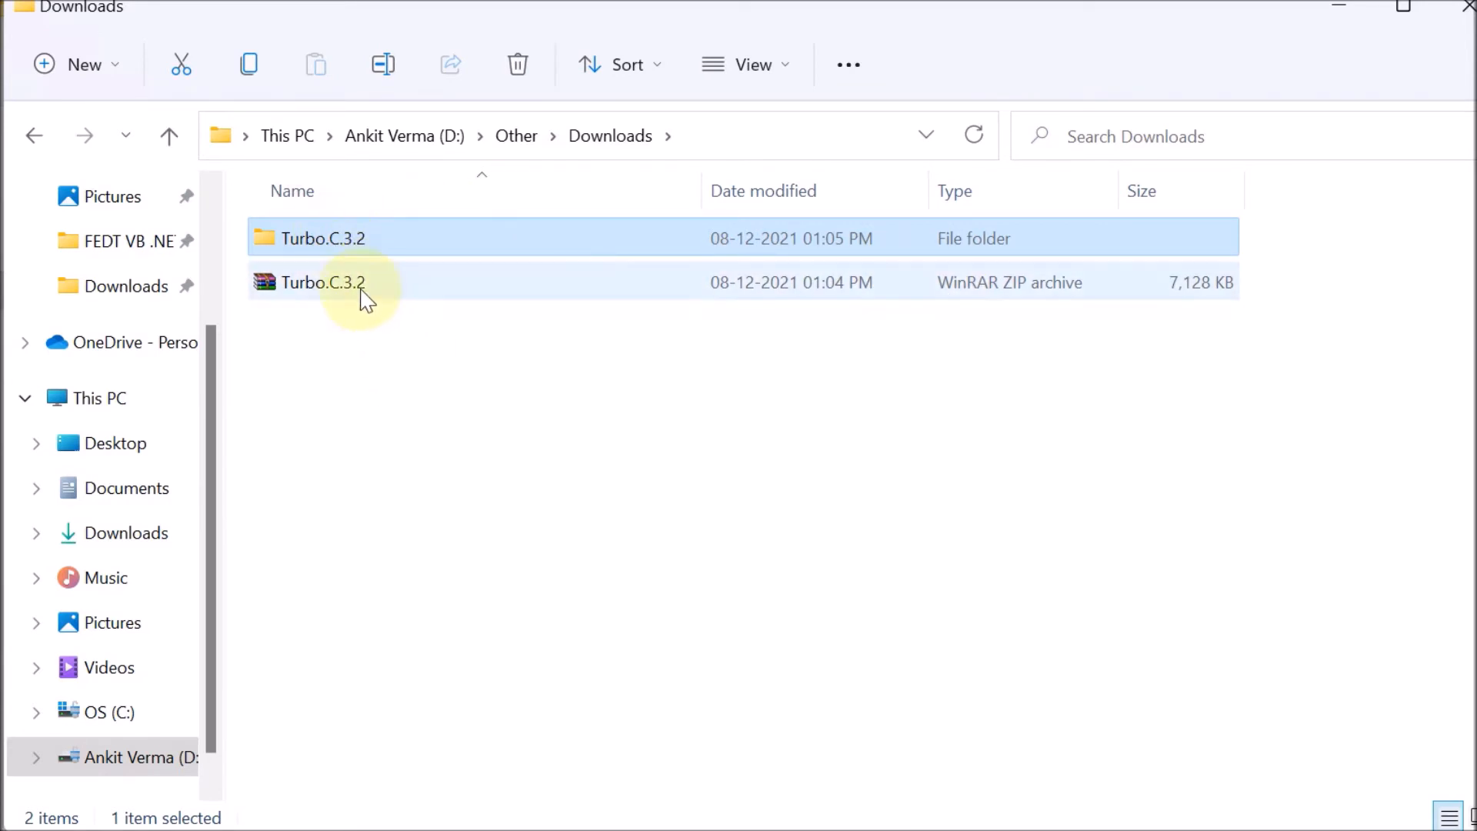
Step: Open the nested Turbo.C.3.2 folders and run the setup installer
click(323, 237)
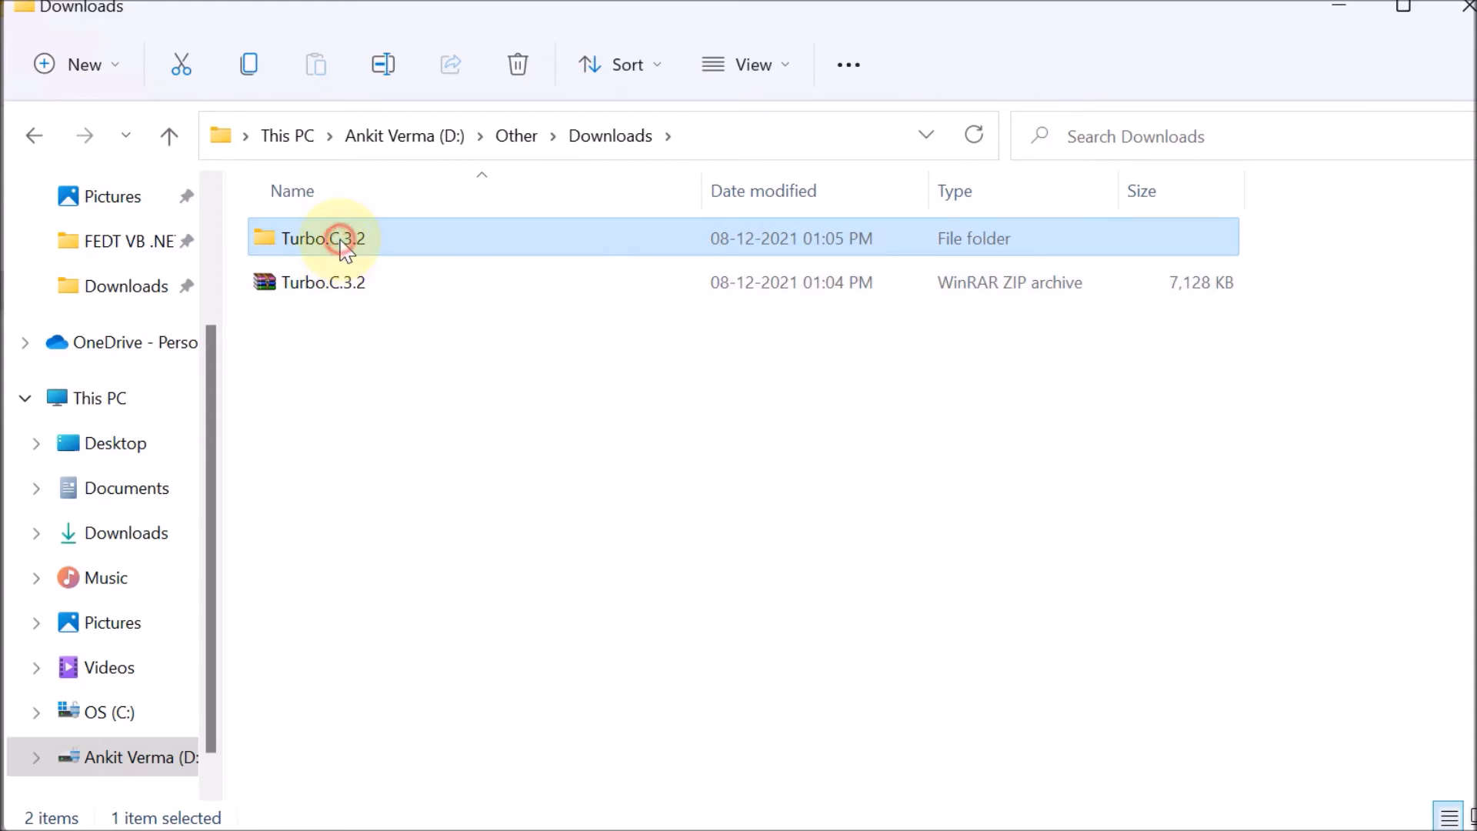
double_click(325, 238)
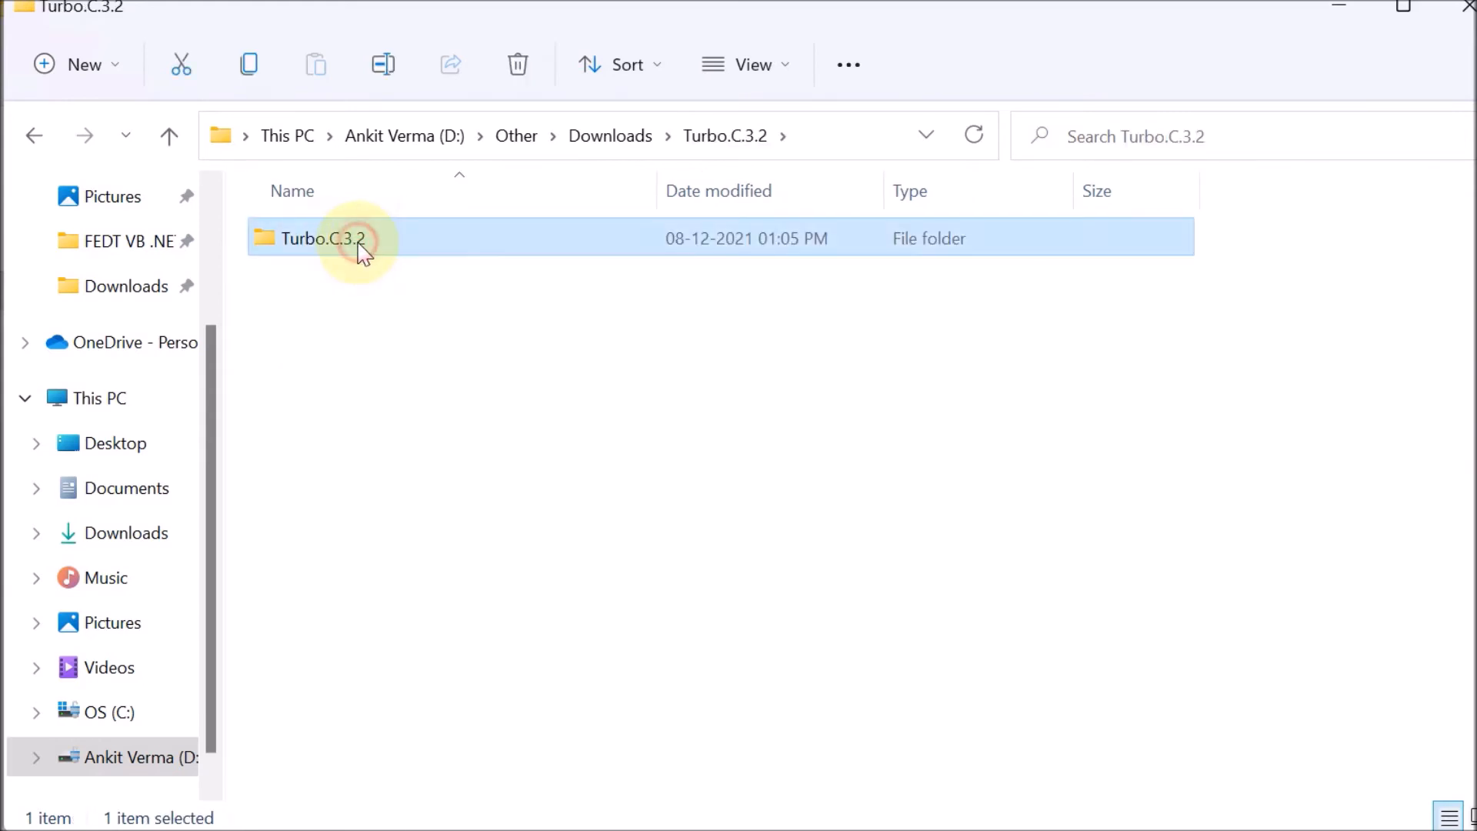
double_click(320, 239)
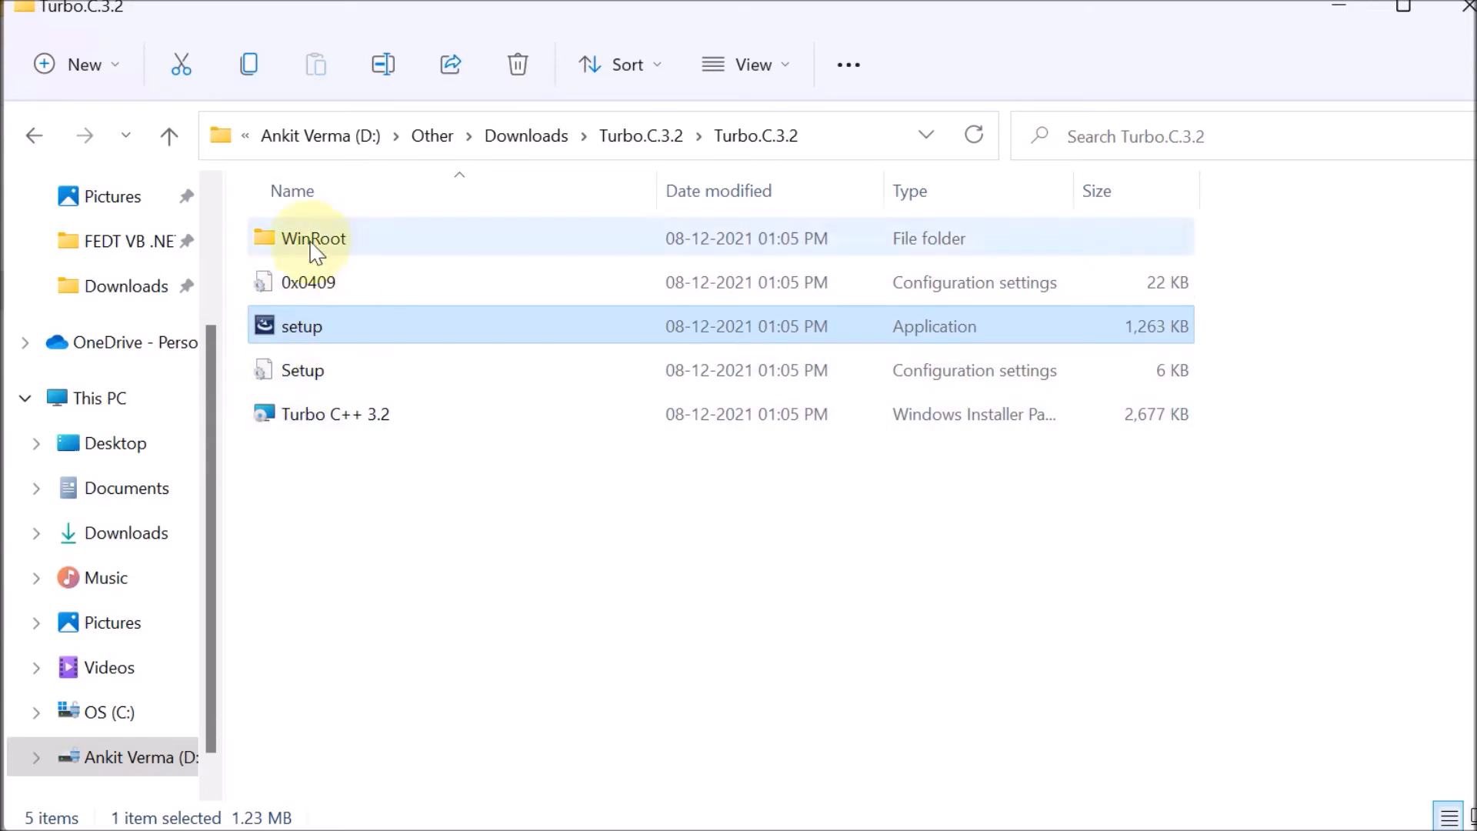
mouse_move(299, 340)
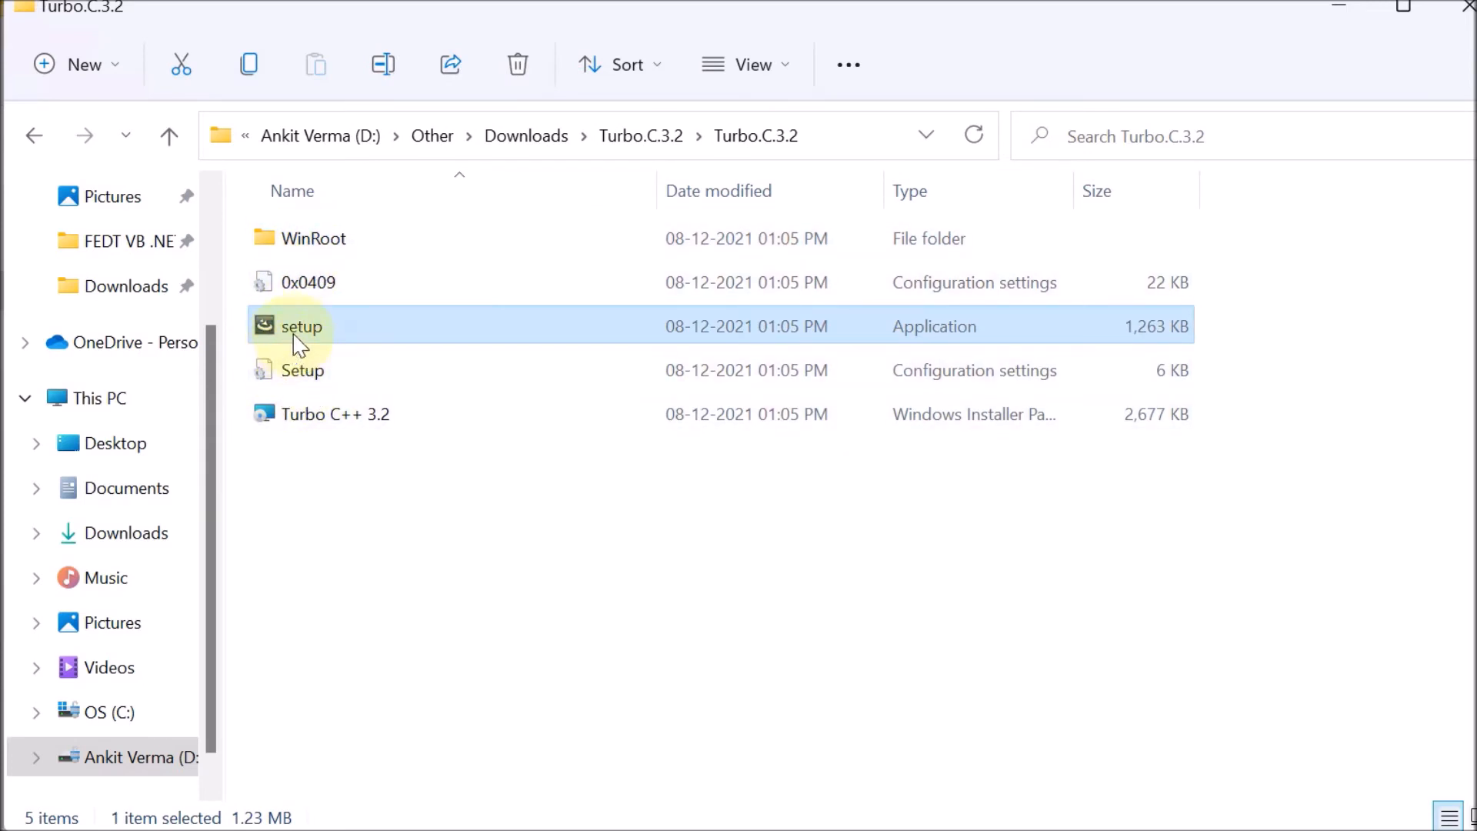
mouse_move(475, 332)
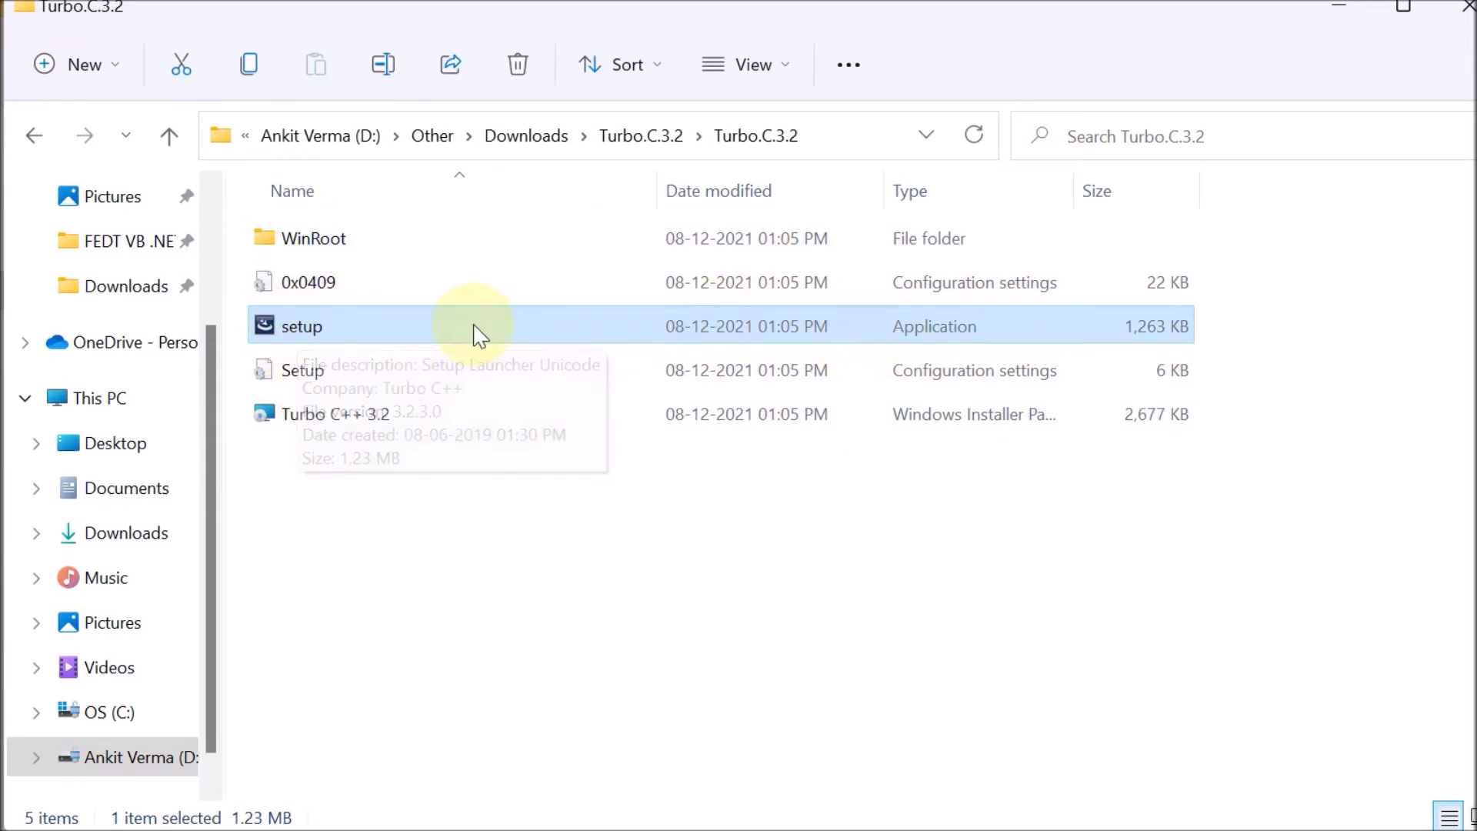
double_click(301, 326)
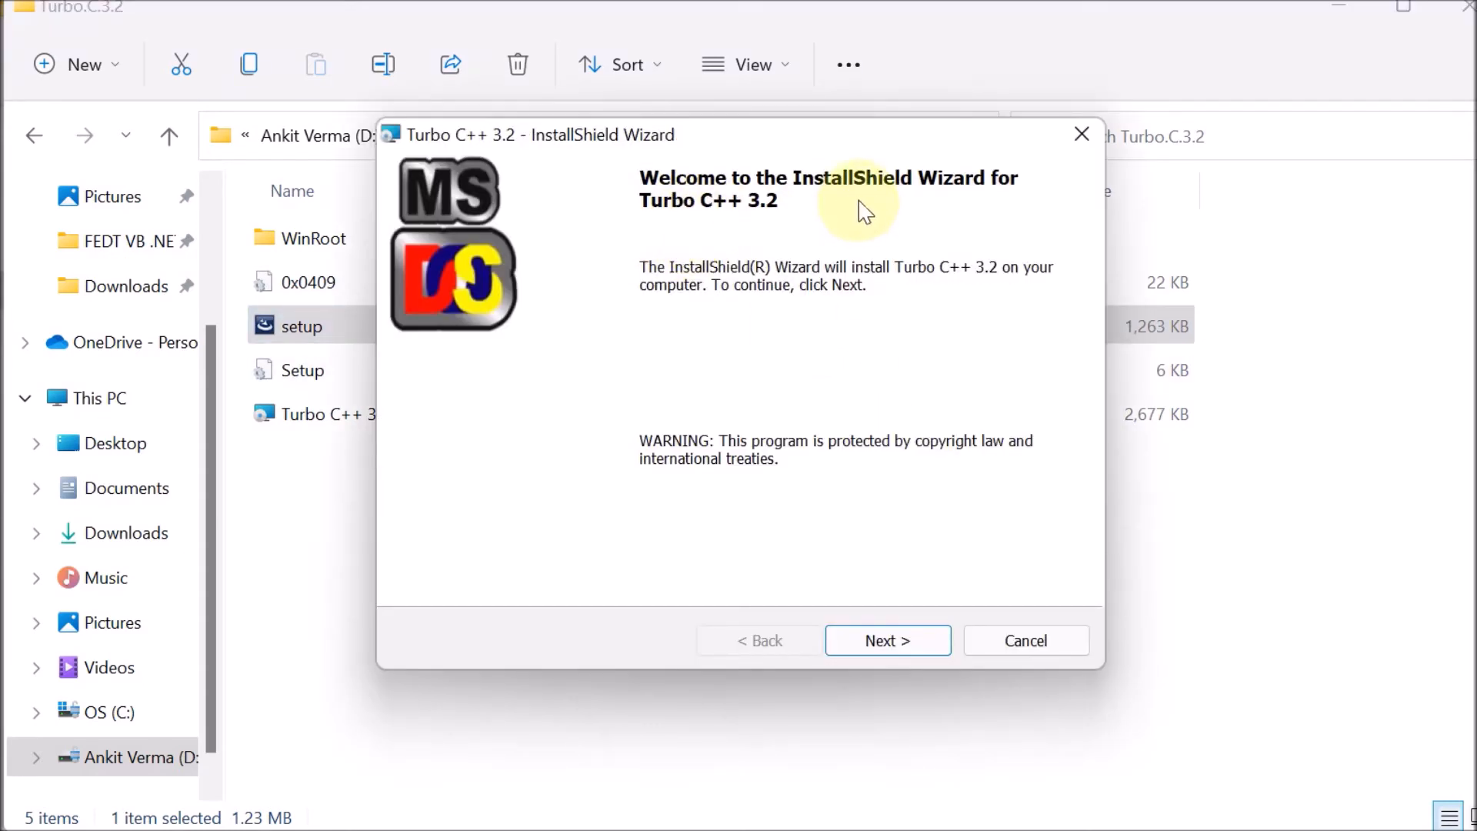
mouse_move(678, 226)
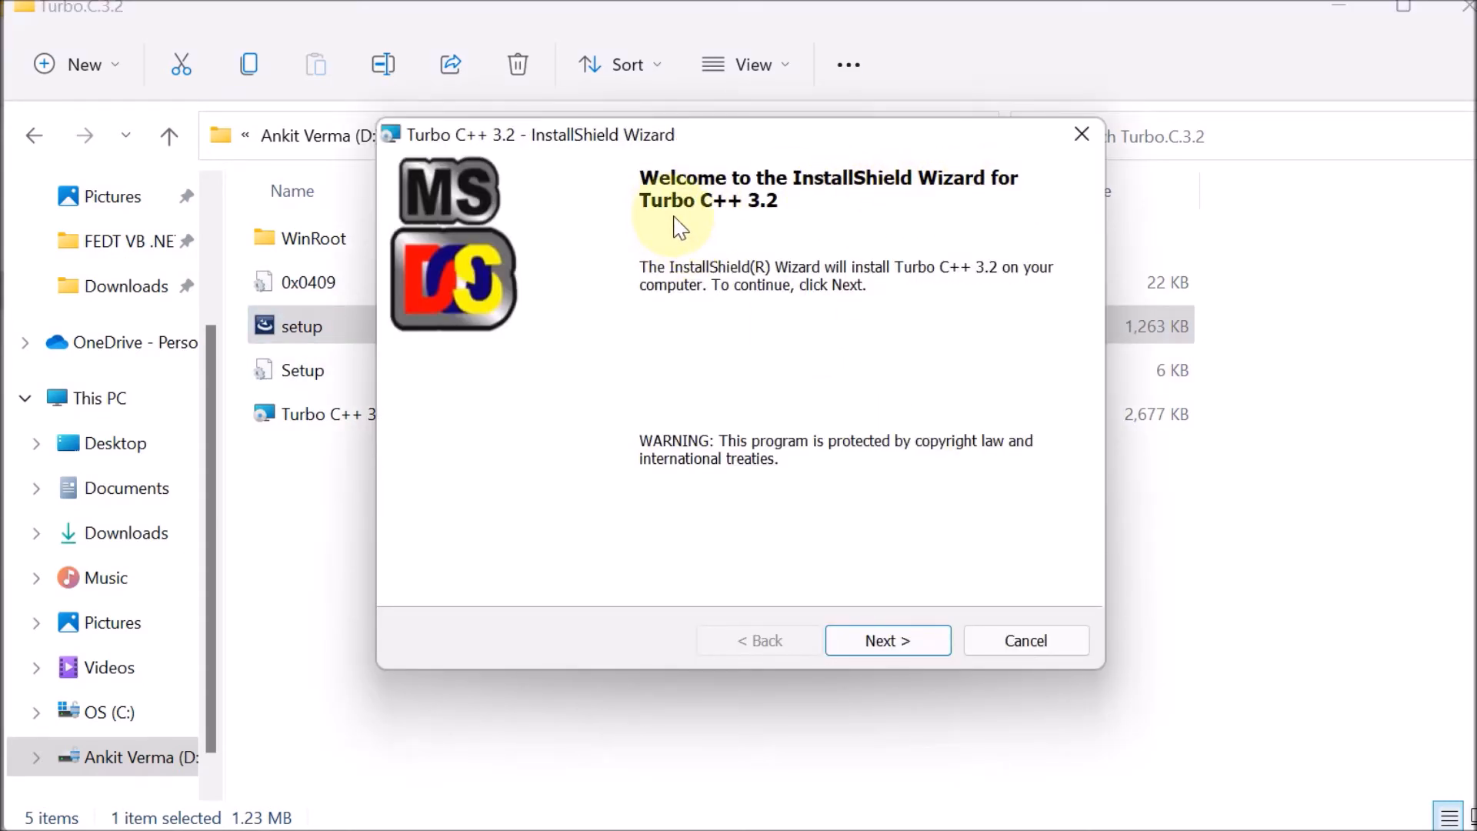
Step: Accept the license, install Turbo C++ 3.2 into C:\TURBOC3, and finish with launch checked
click(886, 640)
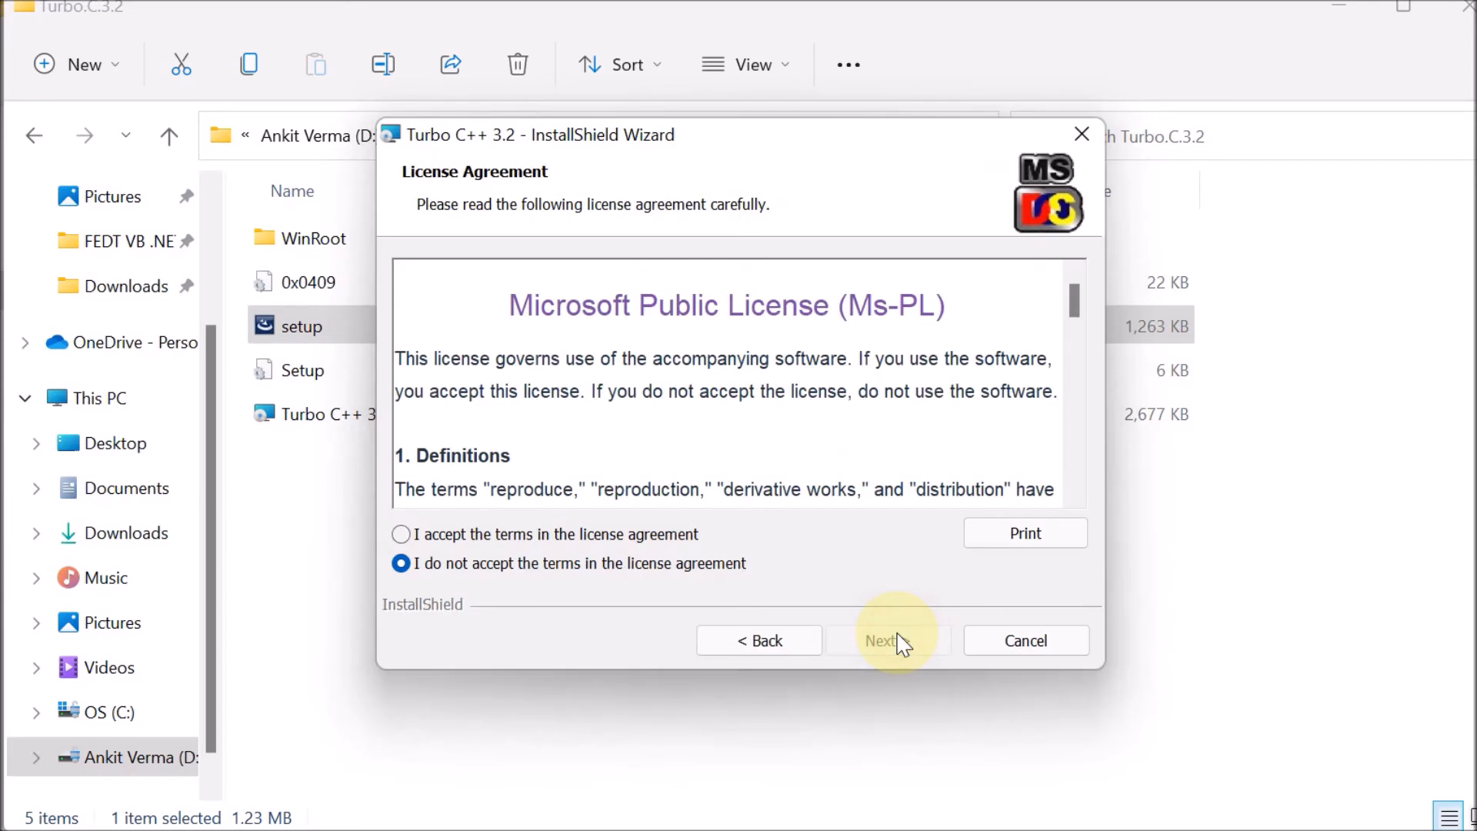
click(400, 534)
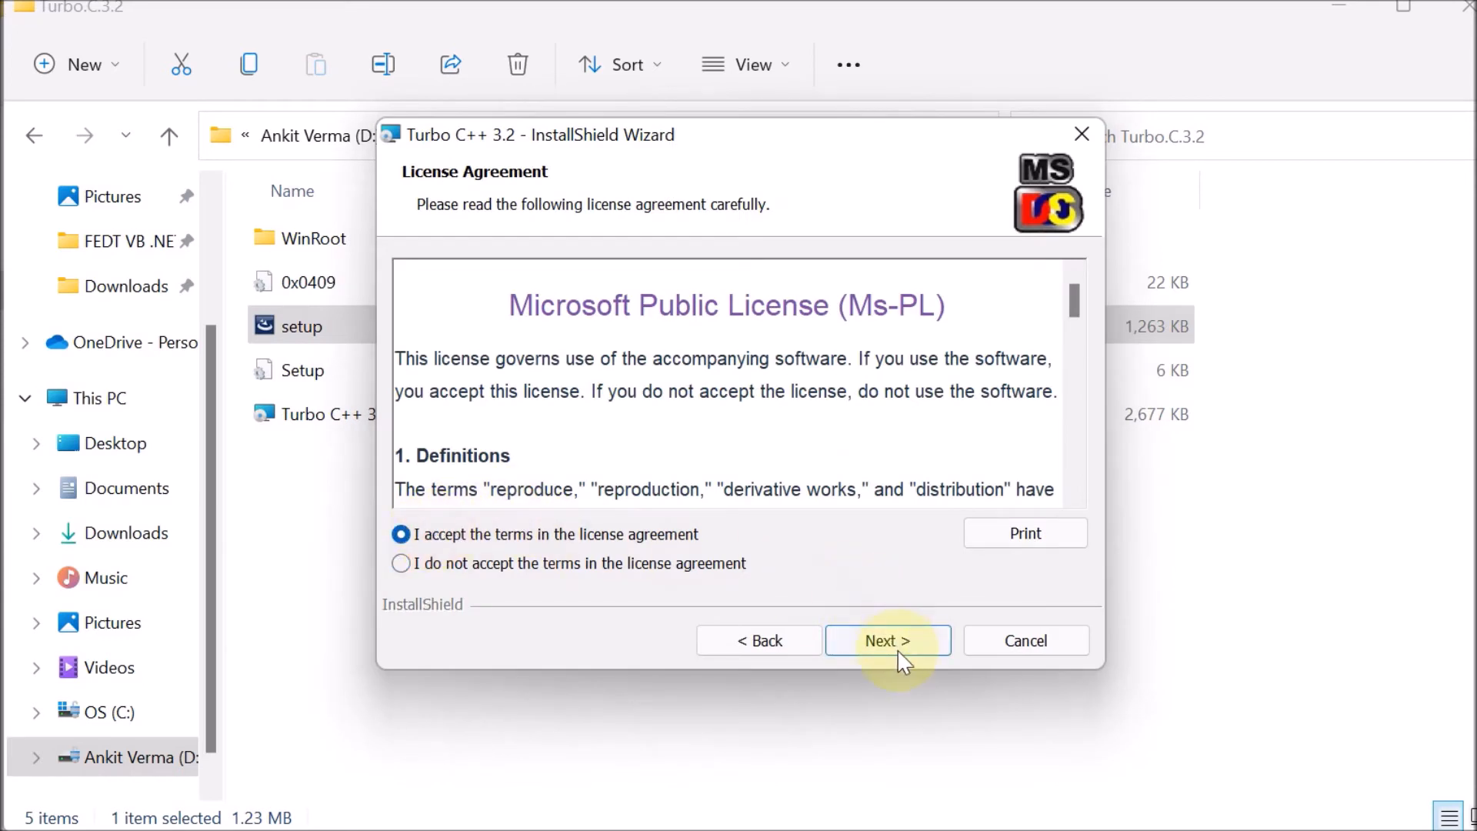
click(886, 640)
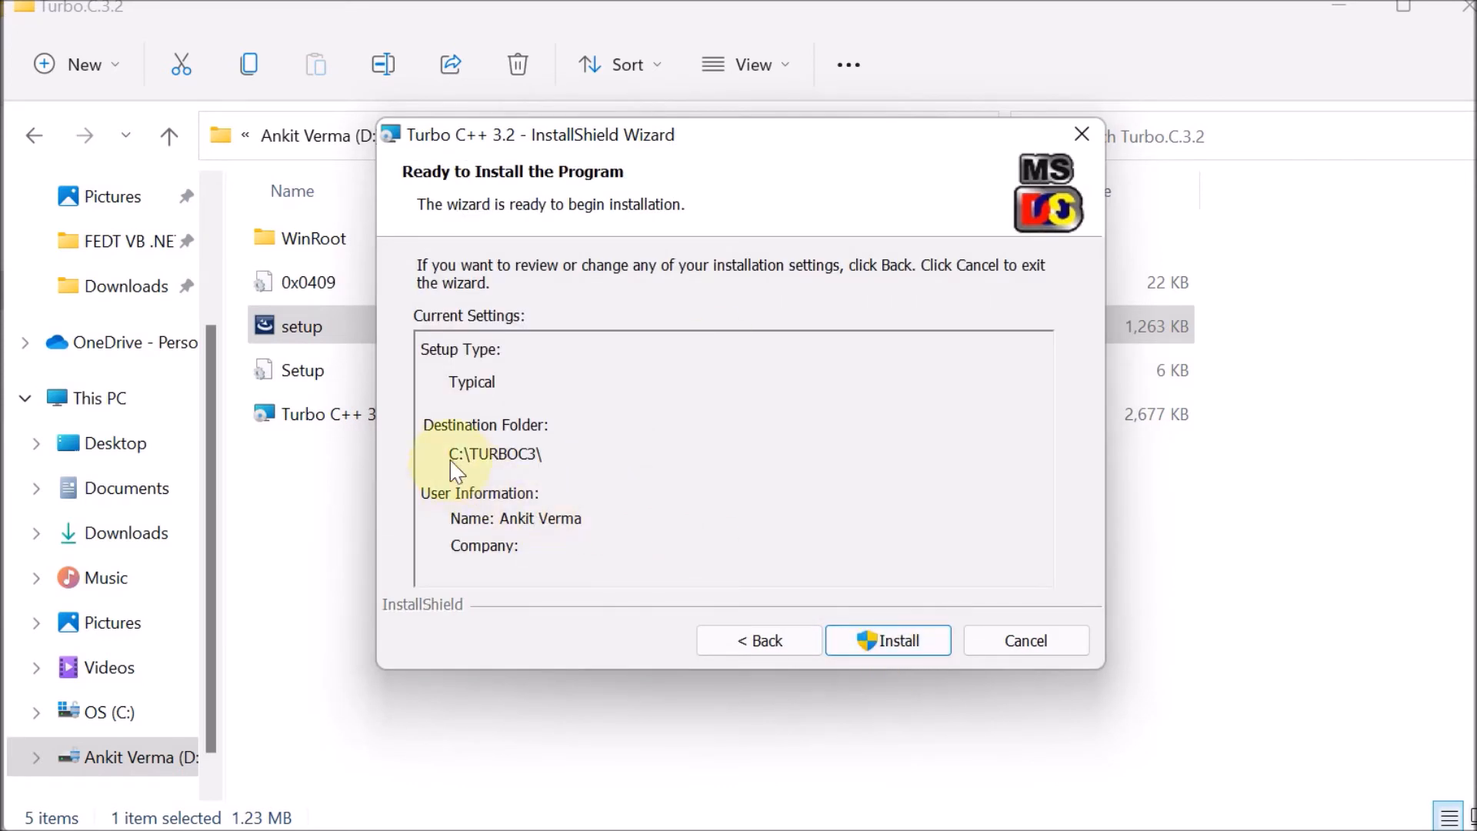
mouse_move(487, 480)
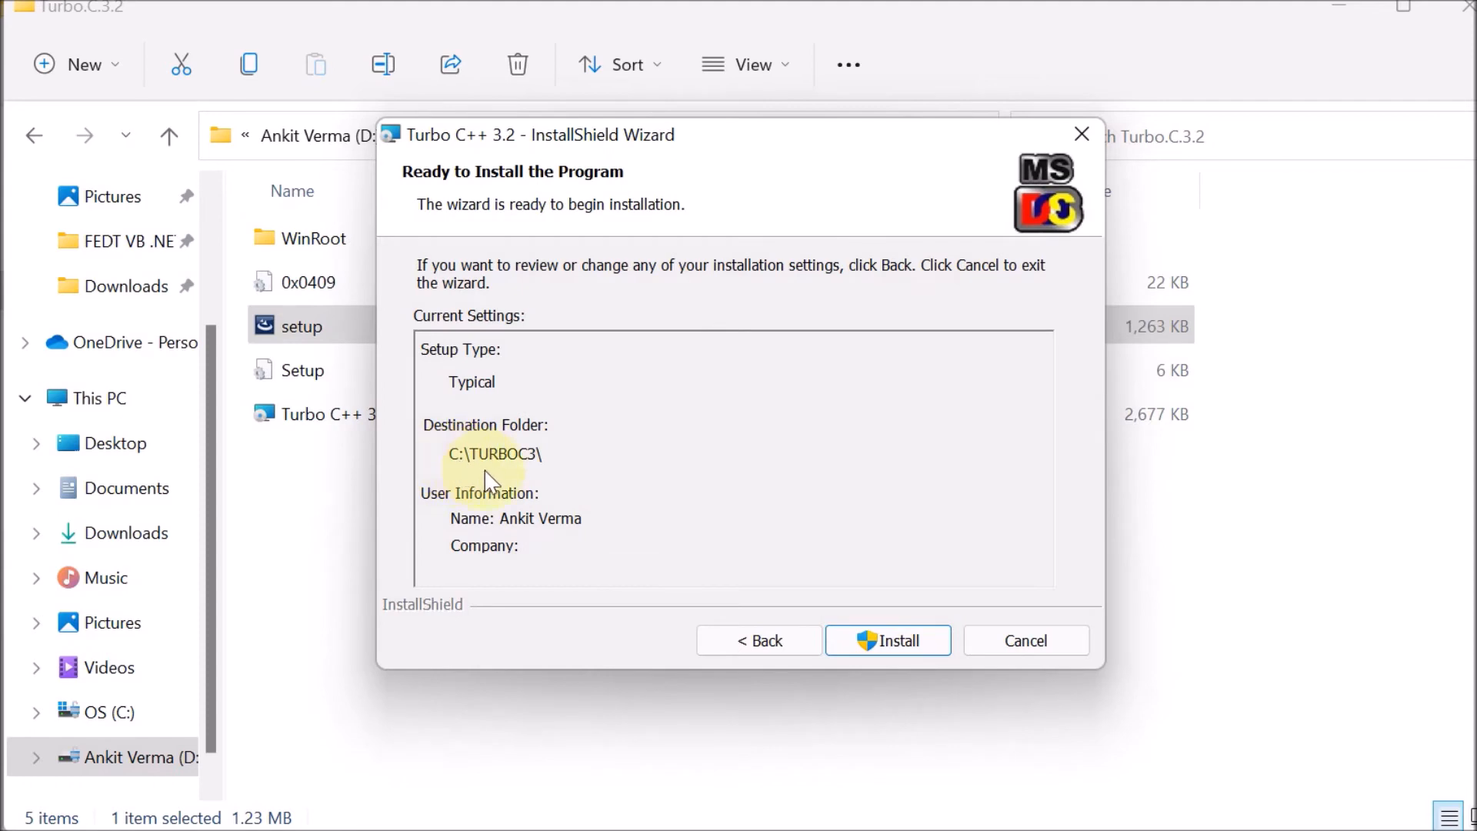
click(887, 641)
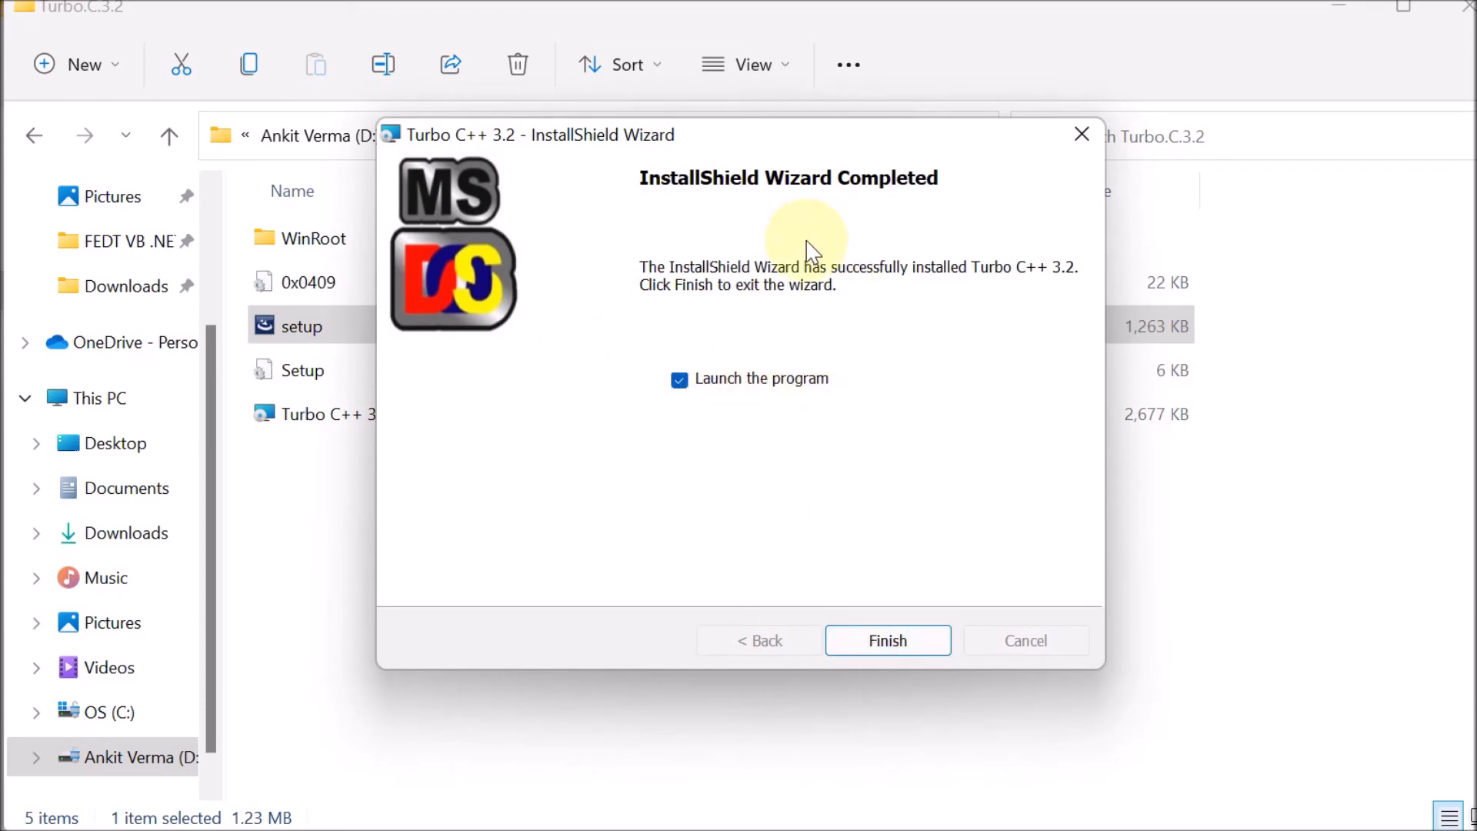
click(886, 641)
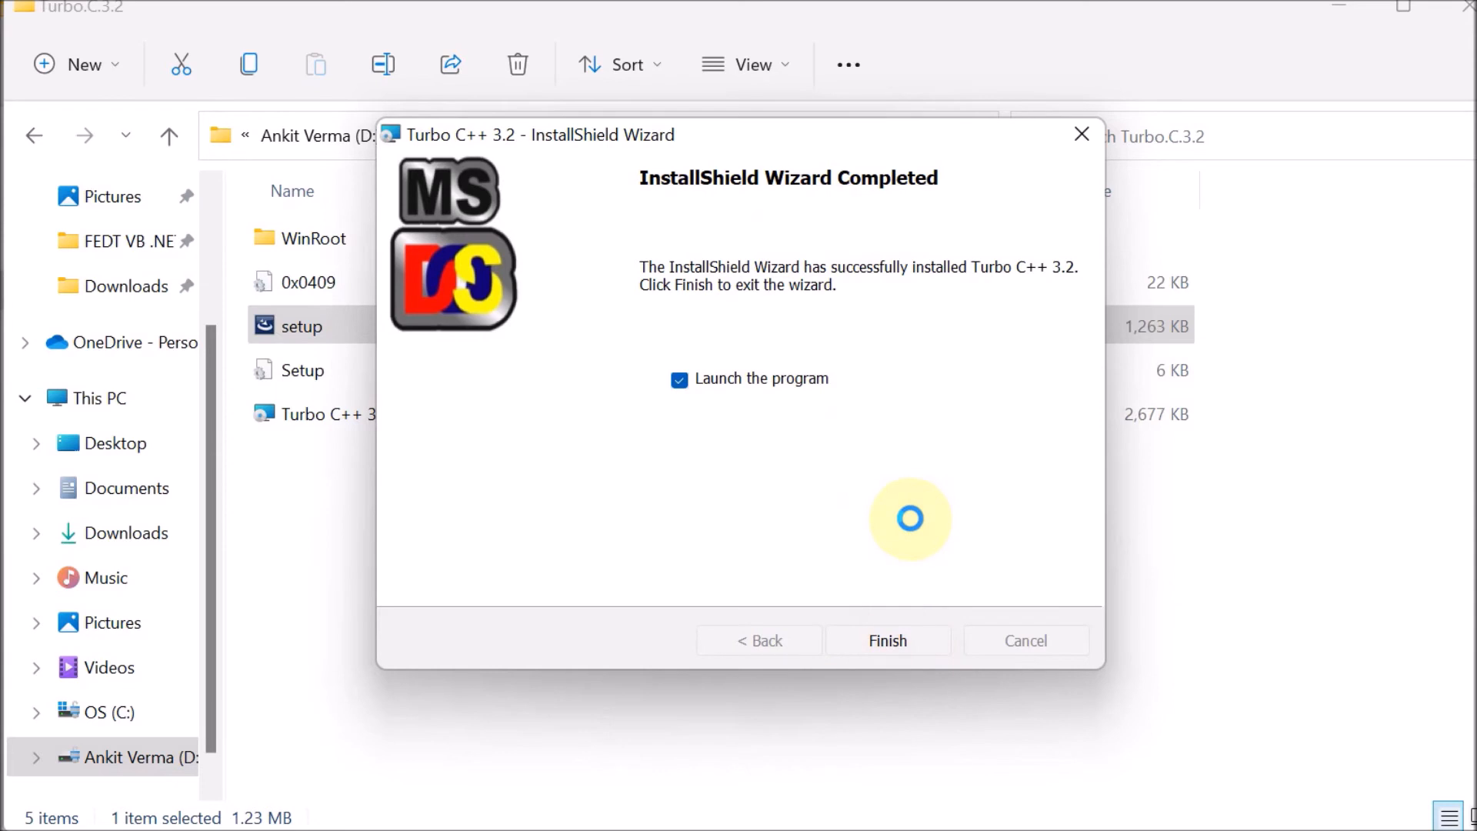
click(885, 641)
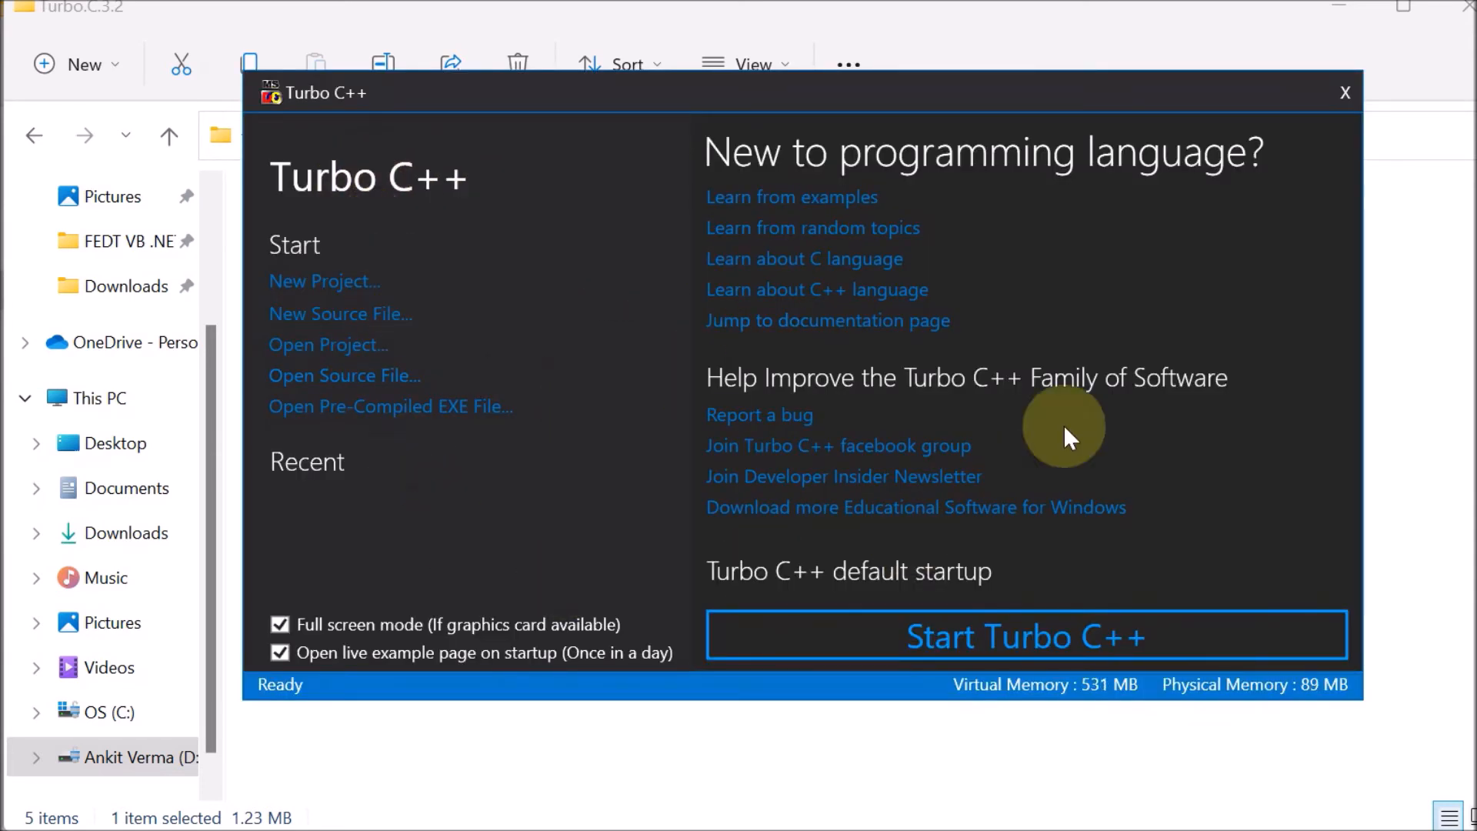
mouse_move(450, 574)
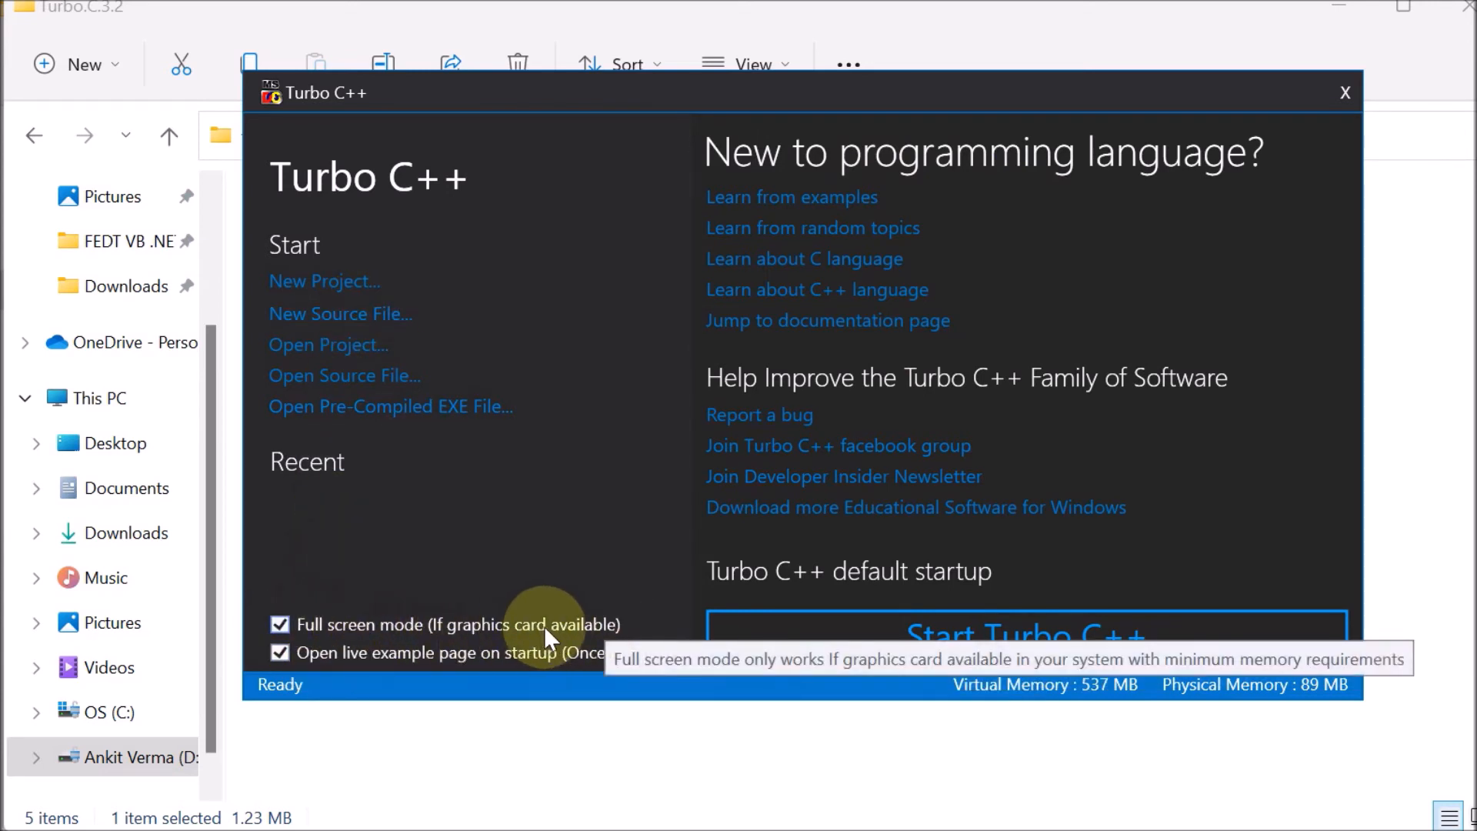
mouse_move(508, 627)
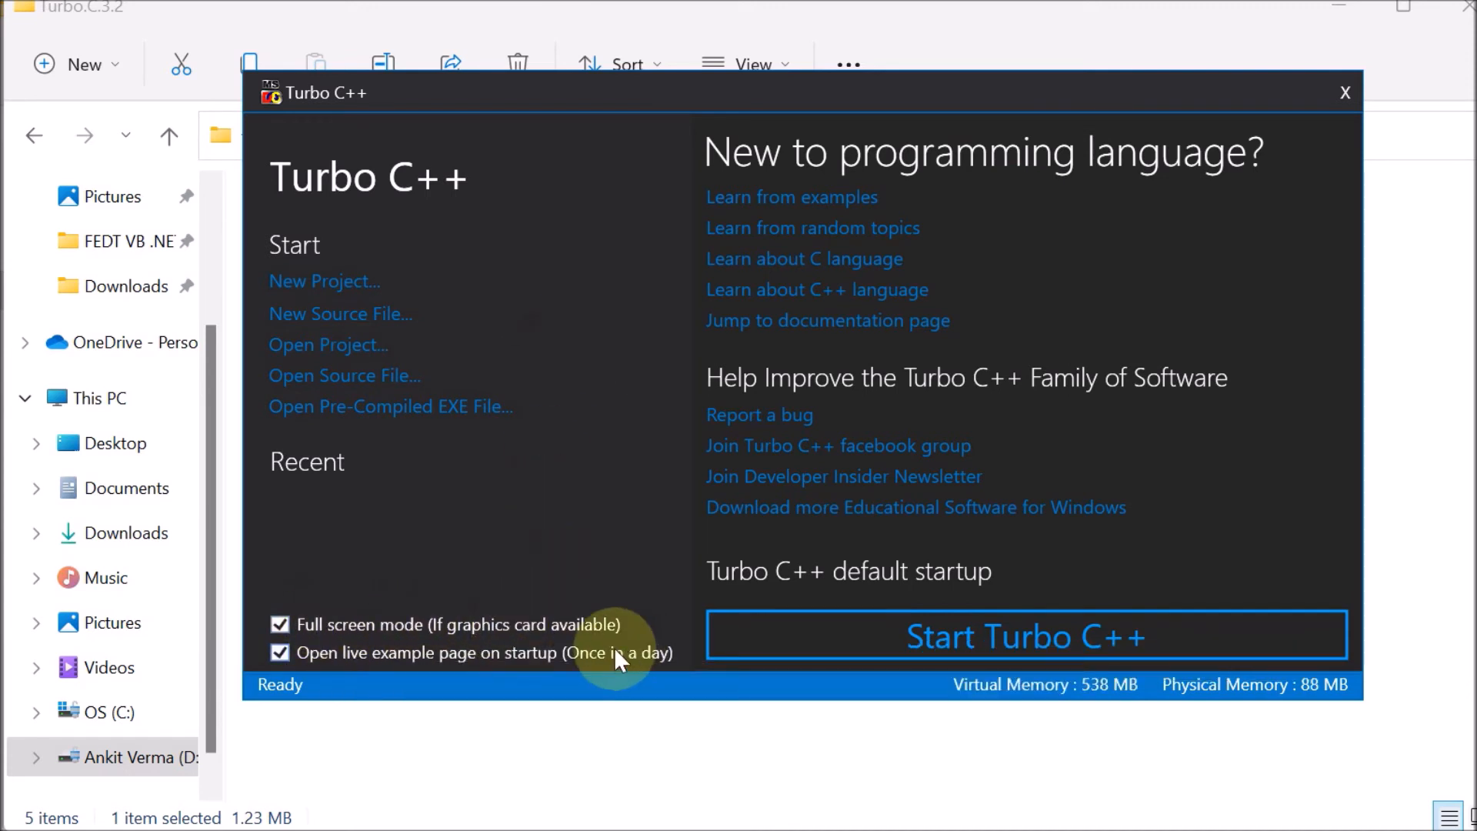
mouse_move(622, 433)
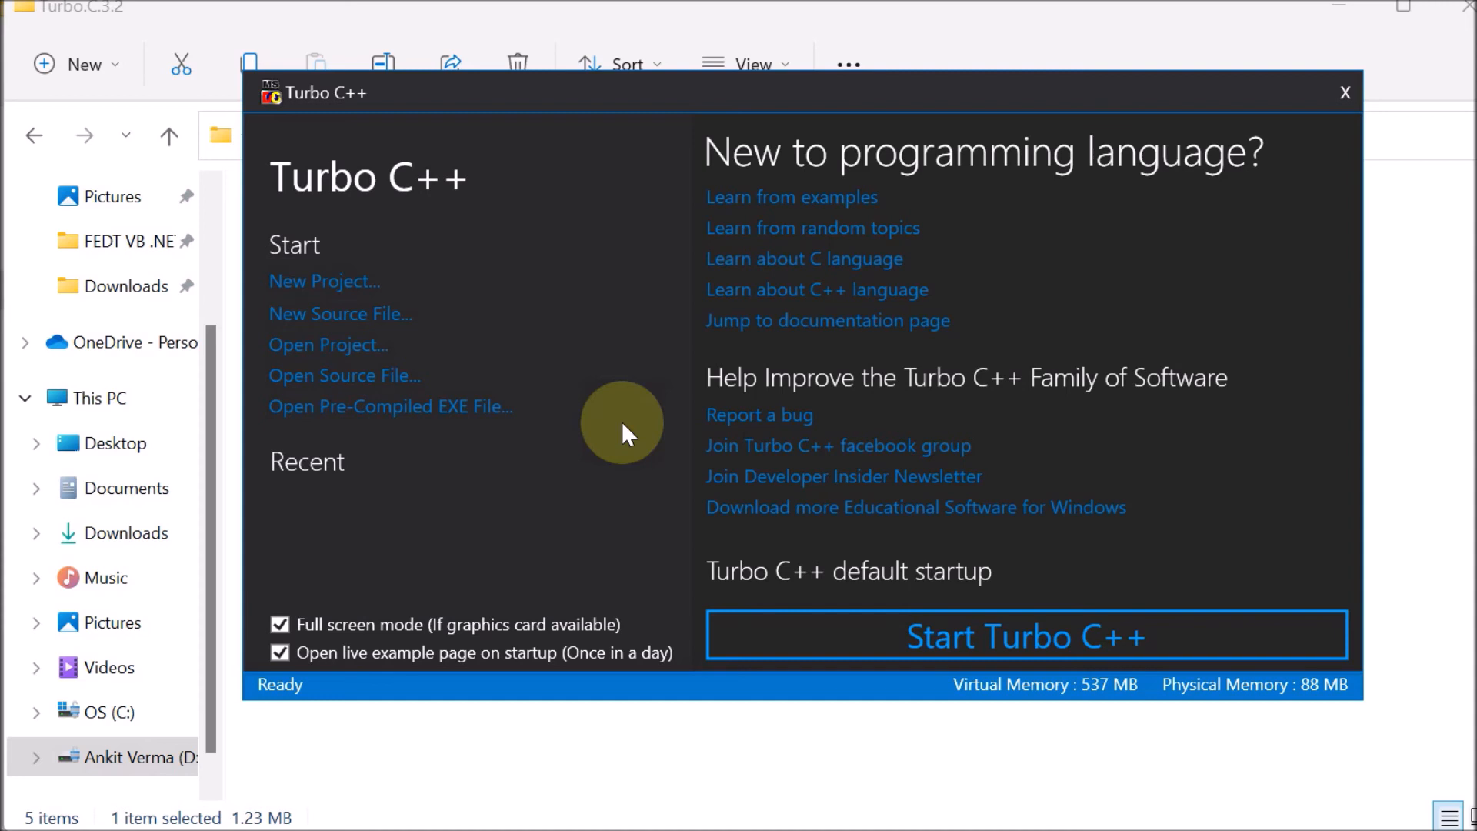
mouse_move(605, 582)
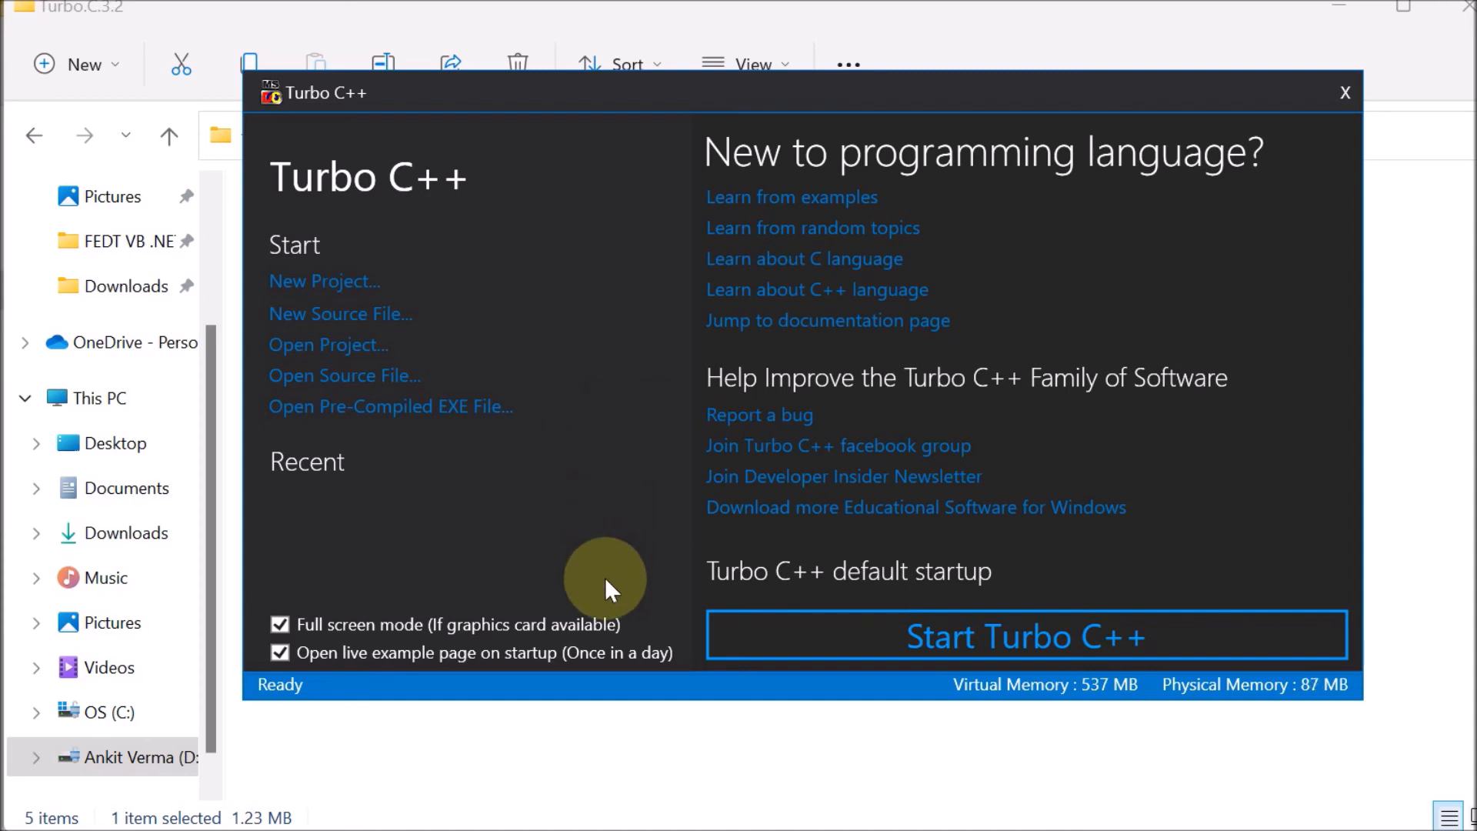
mouse_move(1033, 523)
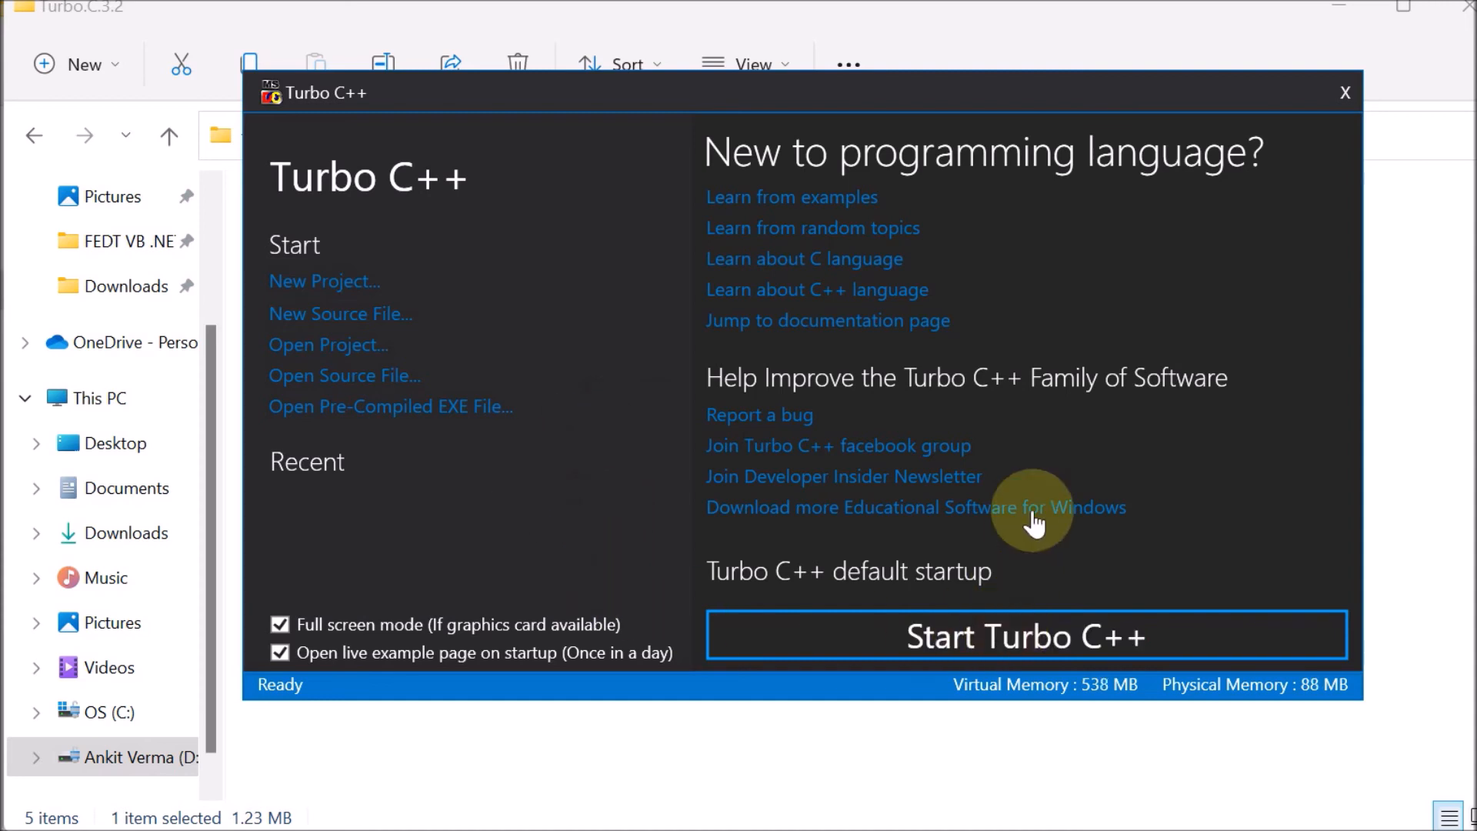
Step: Choose 'Start Turbo C++' on the launcher to open the NONAME00.CPP editor
click(1026, 635)
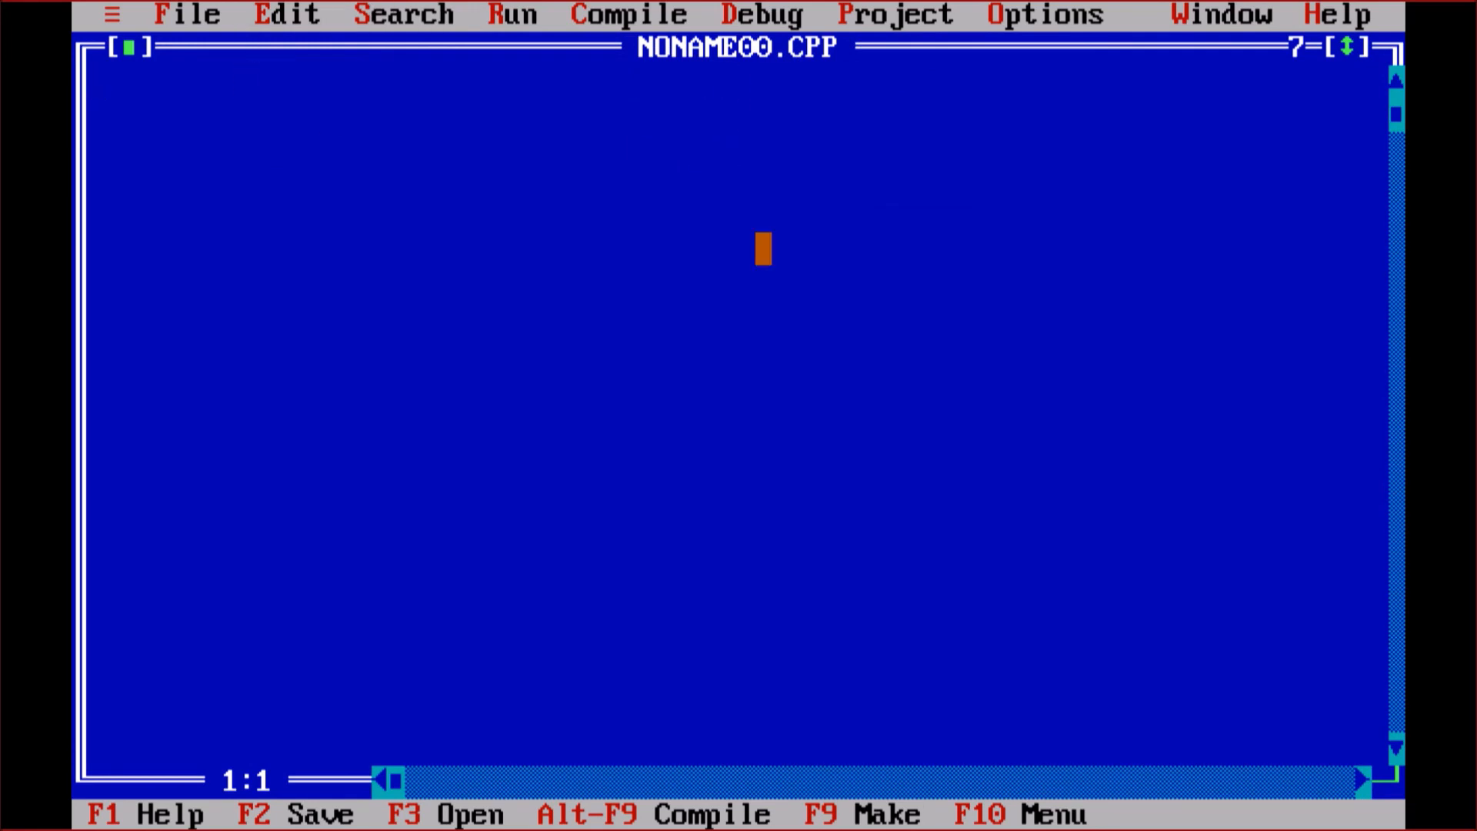
Step: Type 'void main()' as the first line of NONAME00.CPP
text(void m)
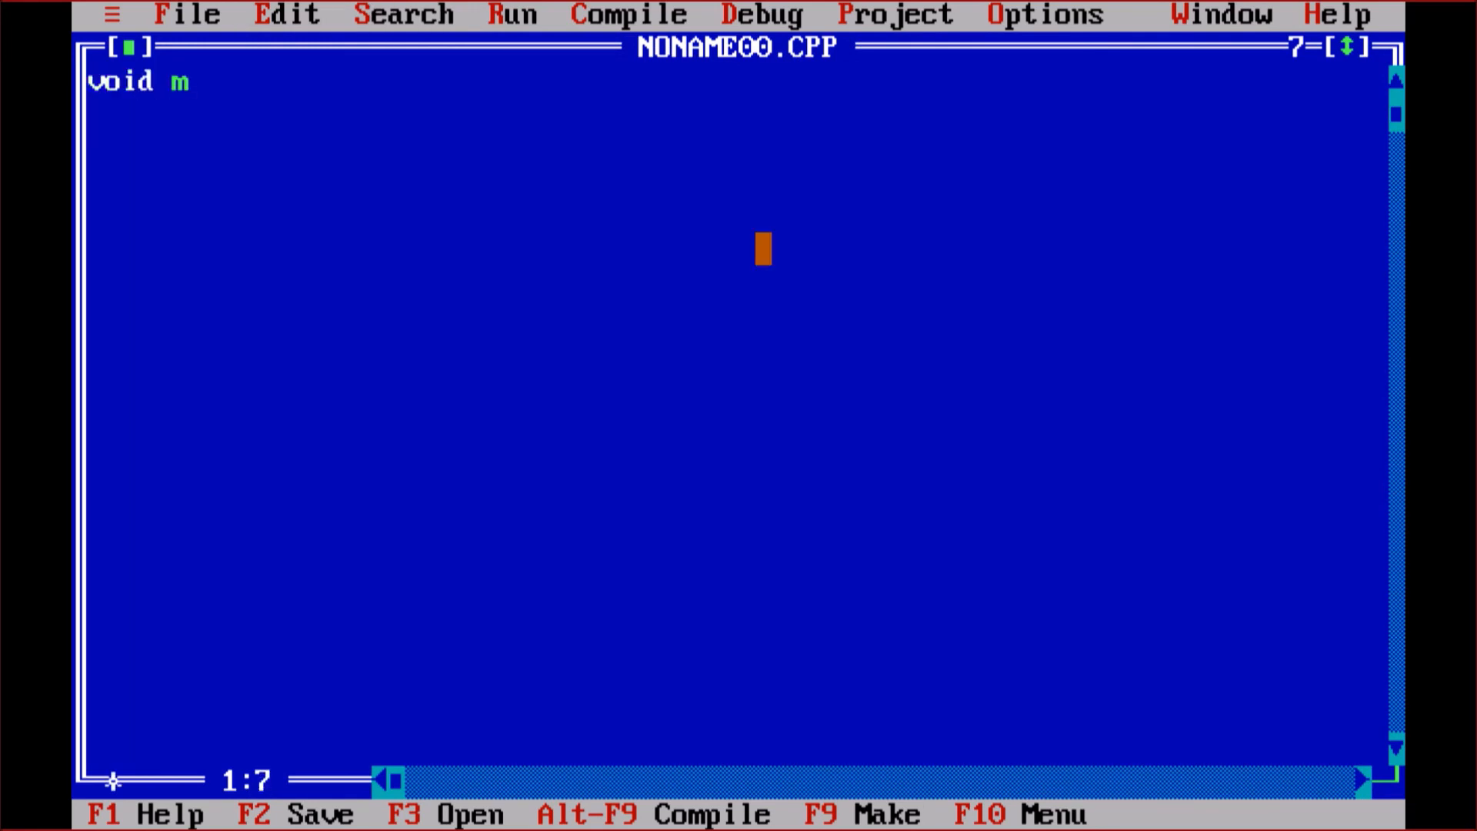
text(ain())
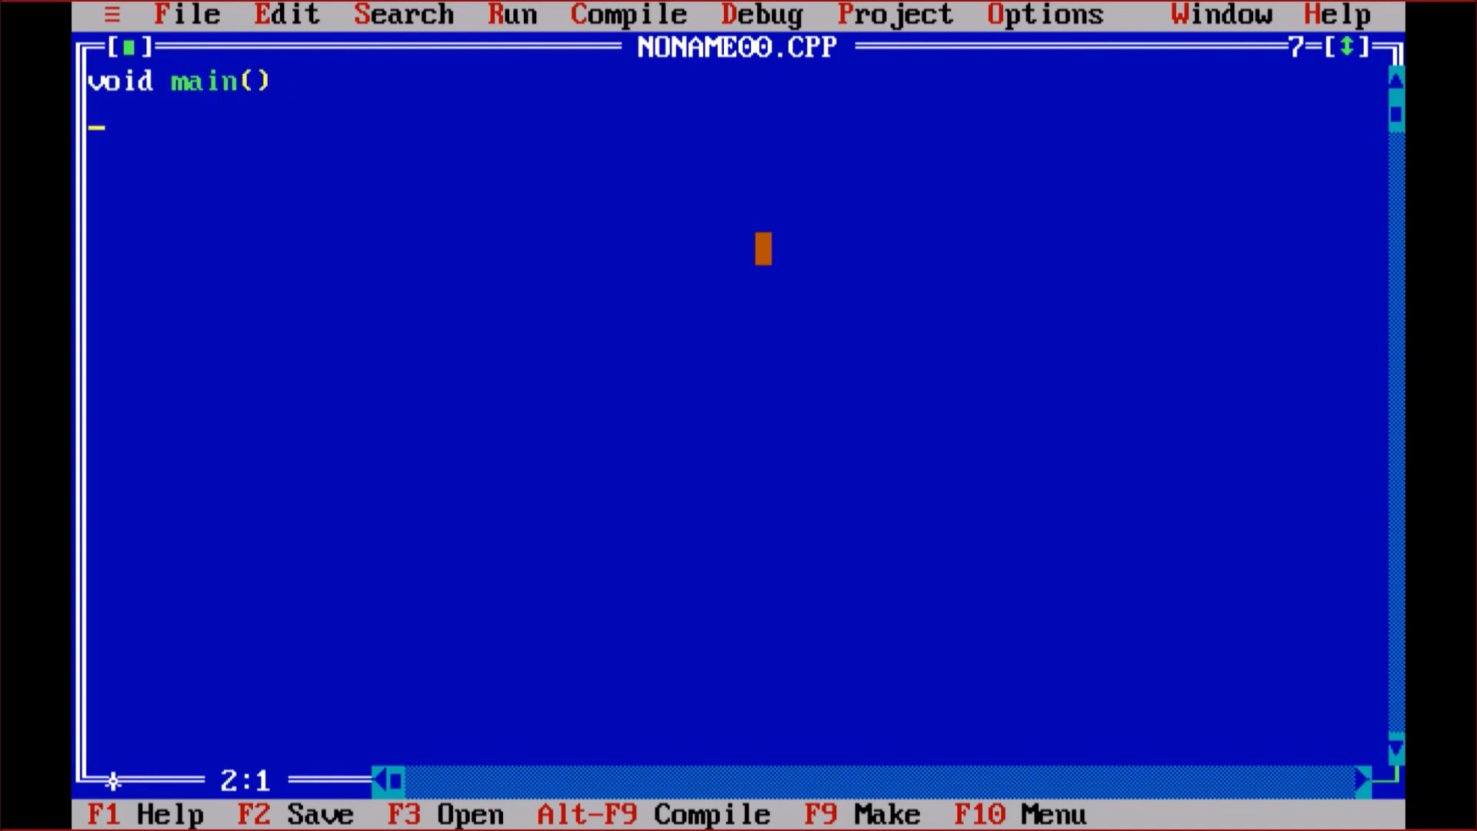